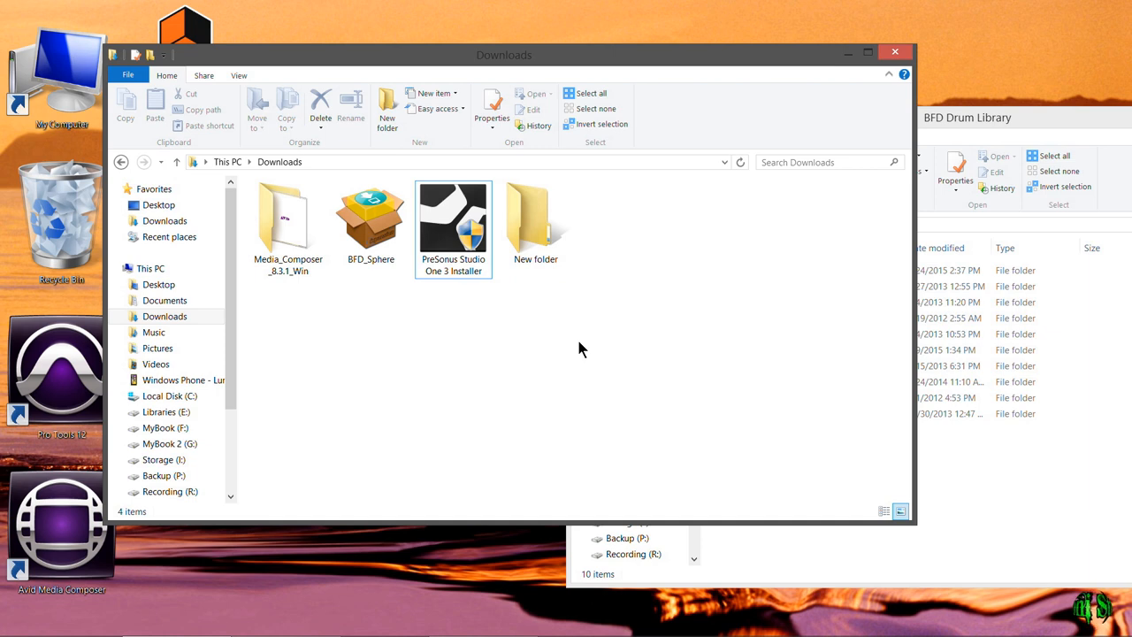
Launch the BFD_Sphere package from Downloads and confirm unpacking and installing BFD Sphere
left_click(370, 221)
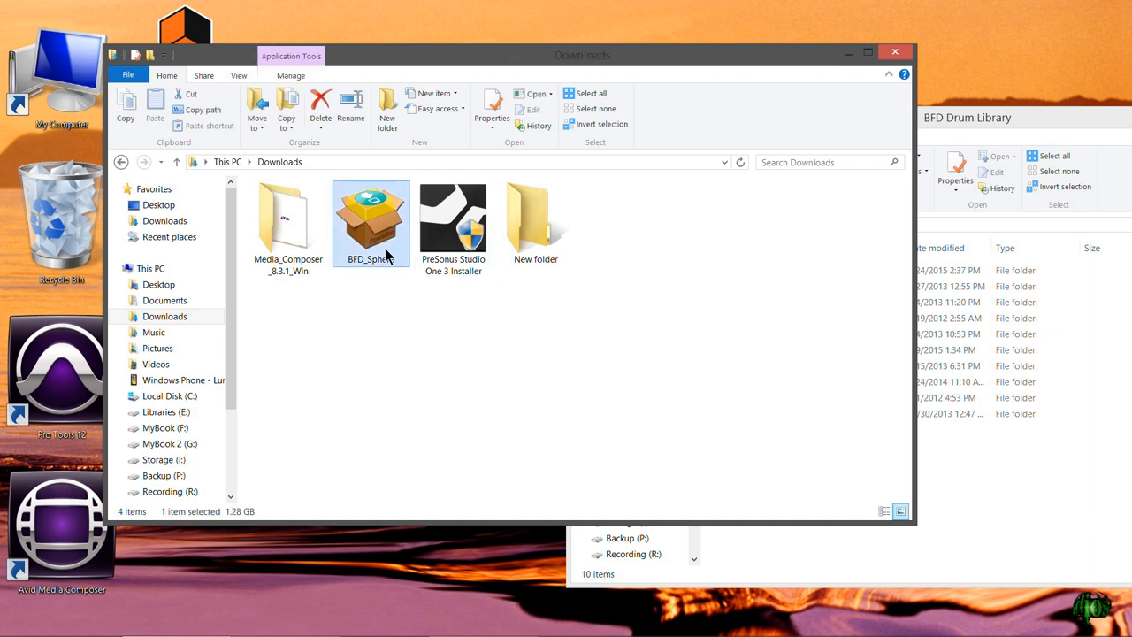
double_click(370, 221)
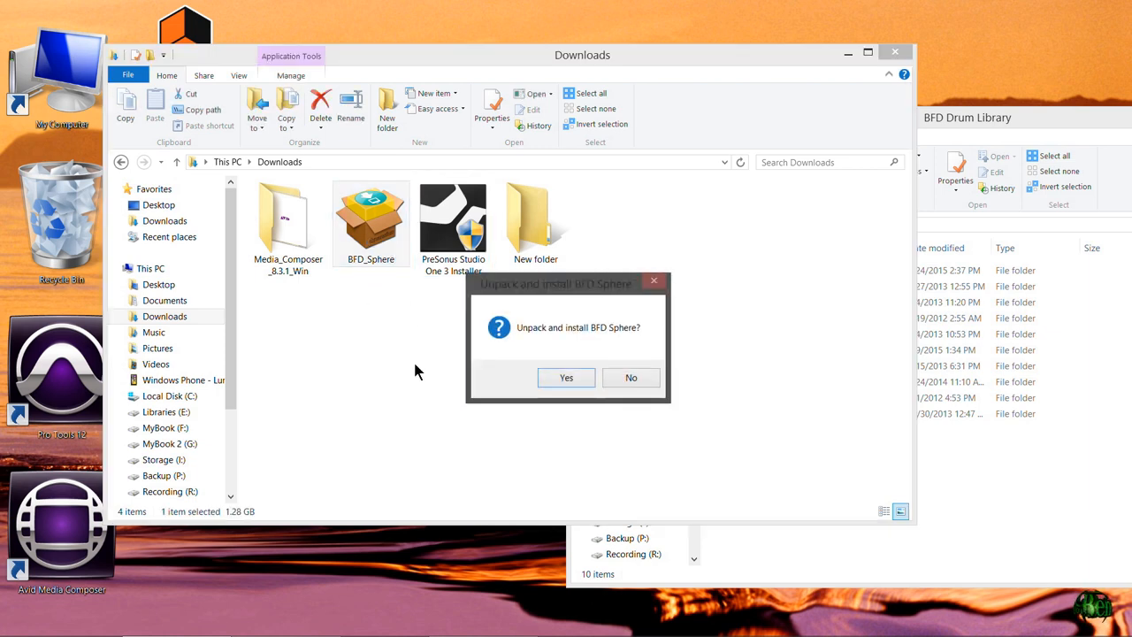
left_click(566, 378)
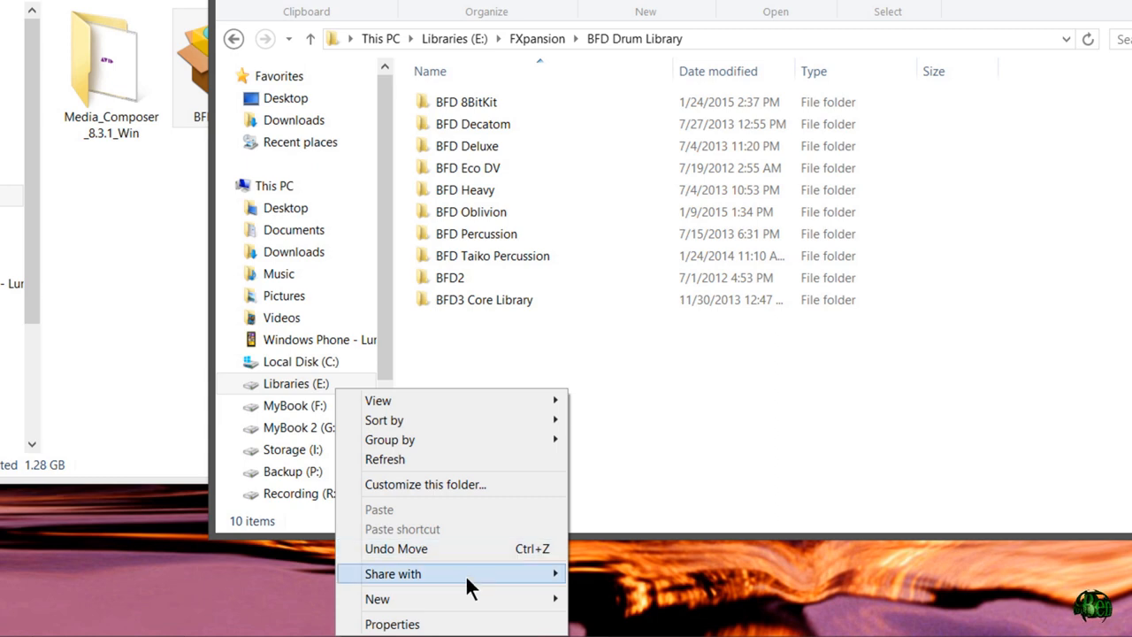
Create a new folder inside BFD Drum Library on the Libraries (E:) drive
left_click(377, 598)
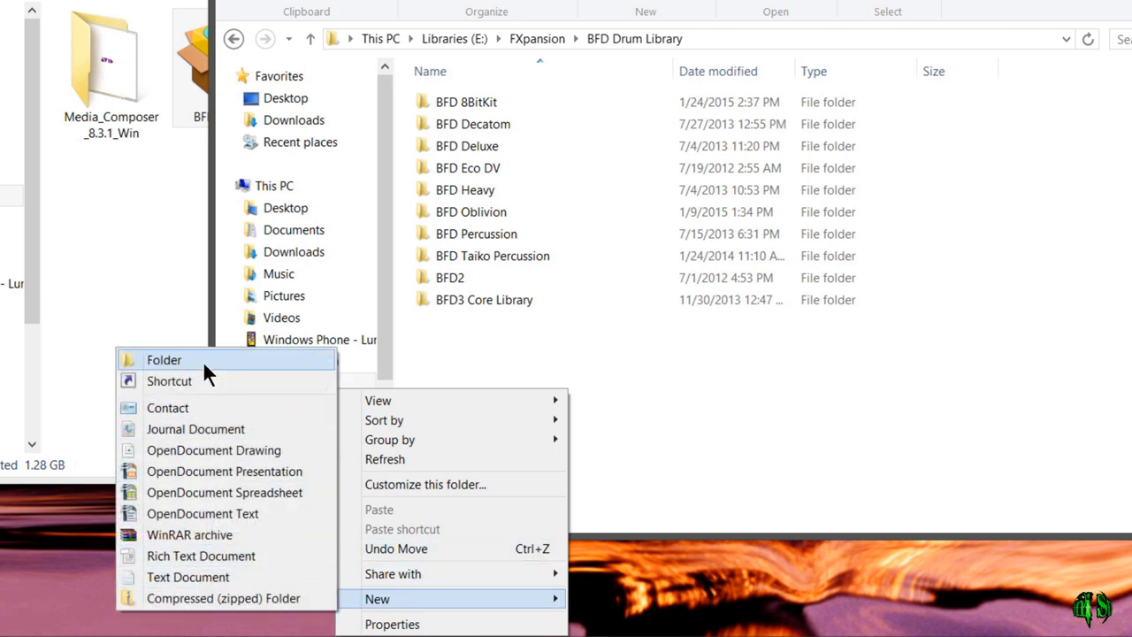
left_click(163, 359)
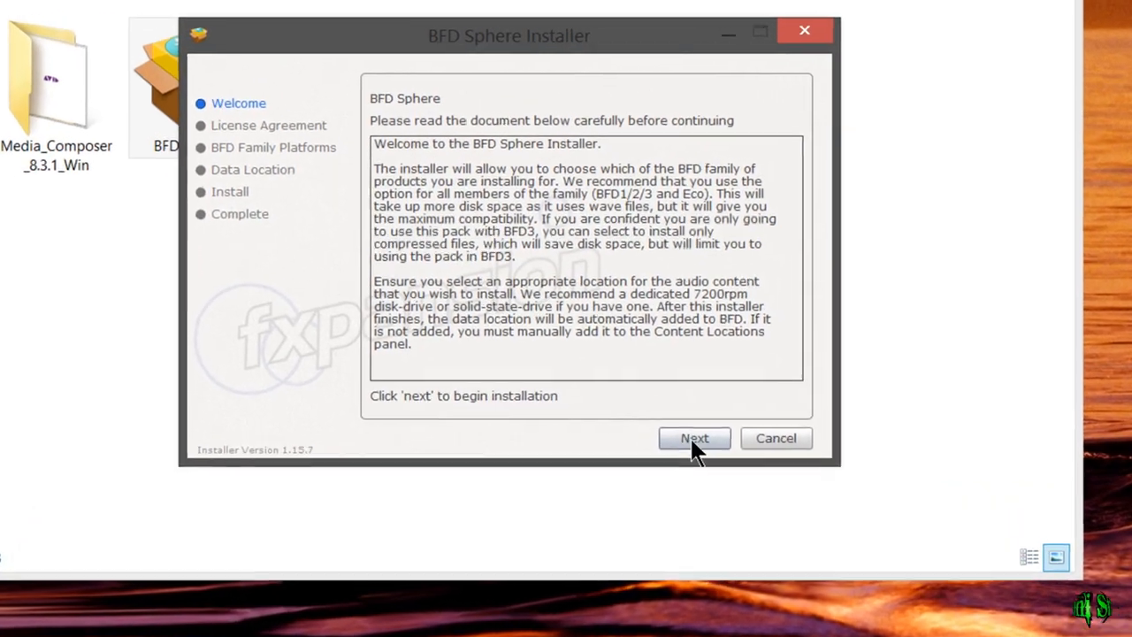
Agree to the BFD Sphere license and target BFD3 only for the data install
left_click(694, 437)
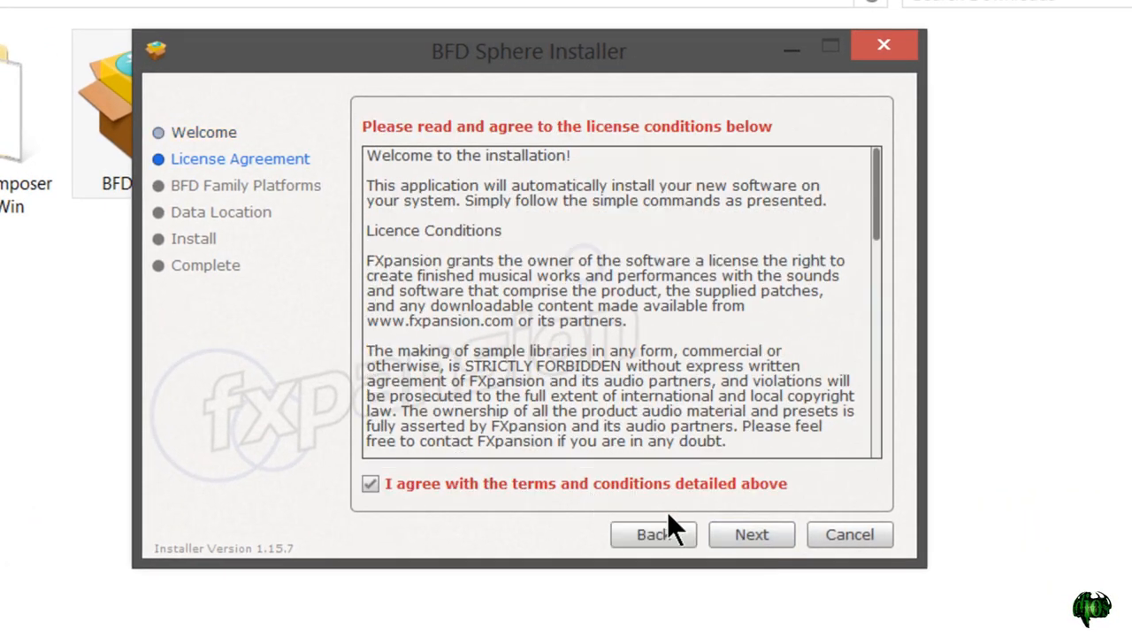
left_click(751, 534)
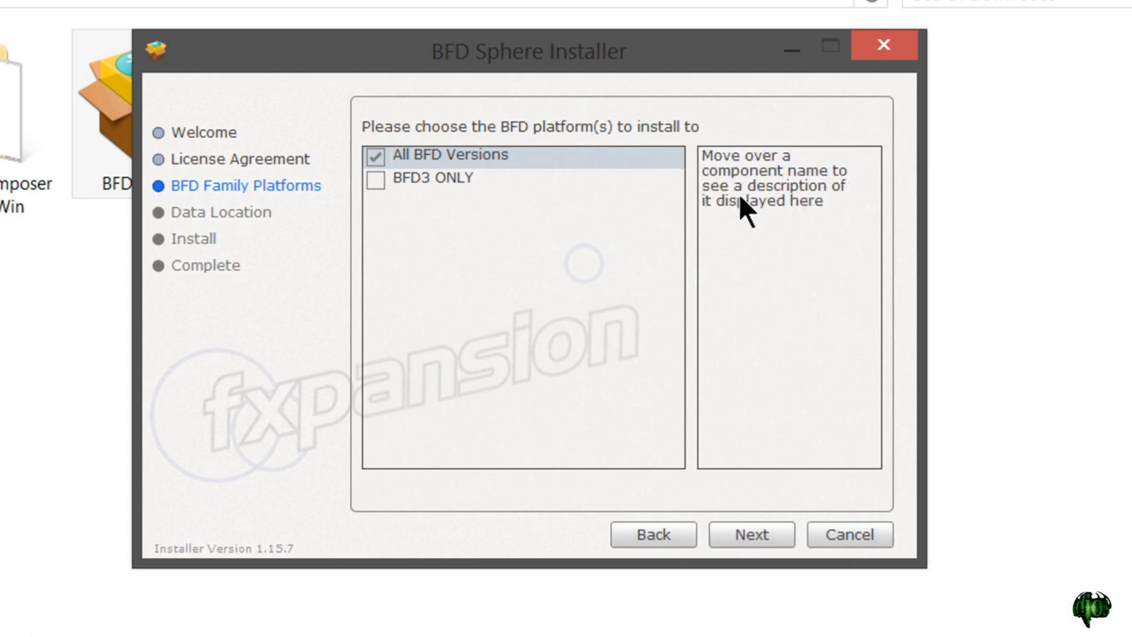
mouse_move(668, 177)
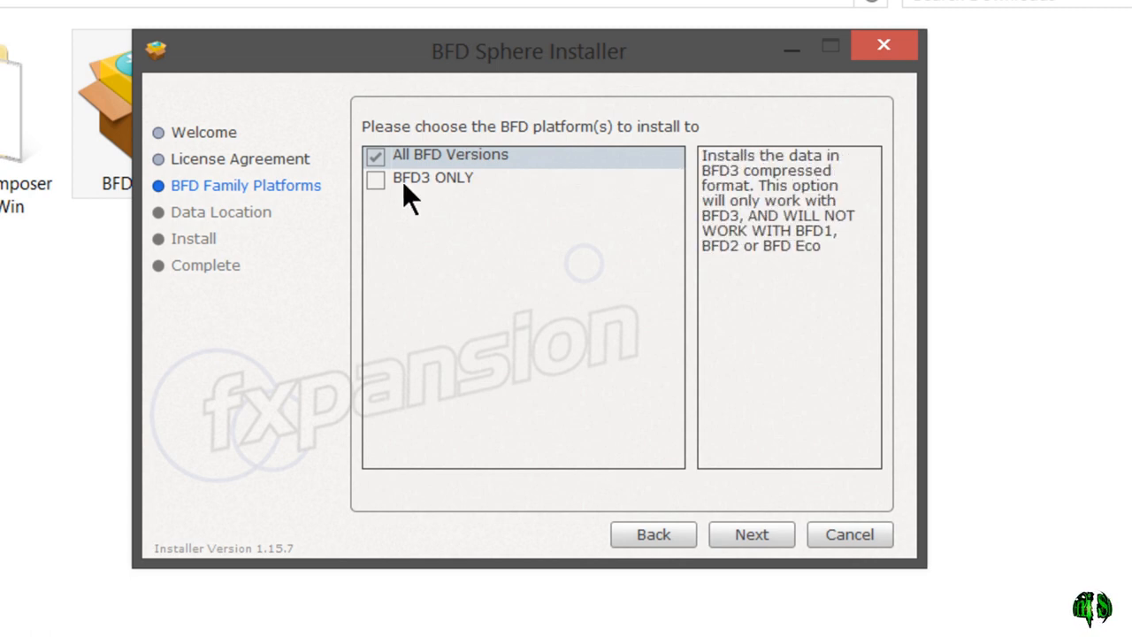
left_click(376, 178)
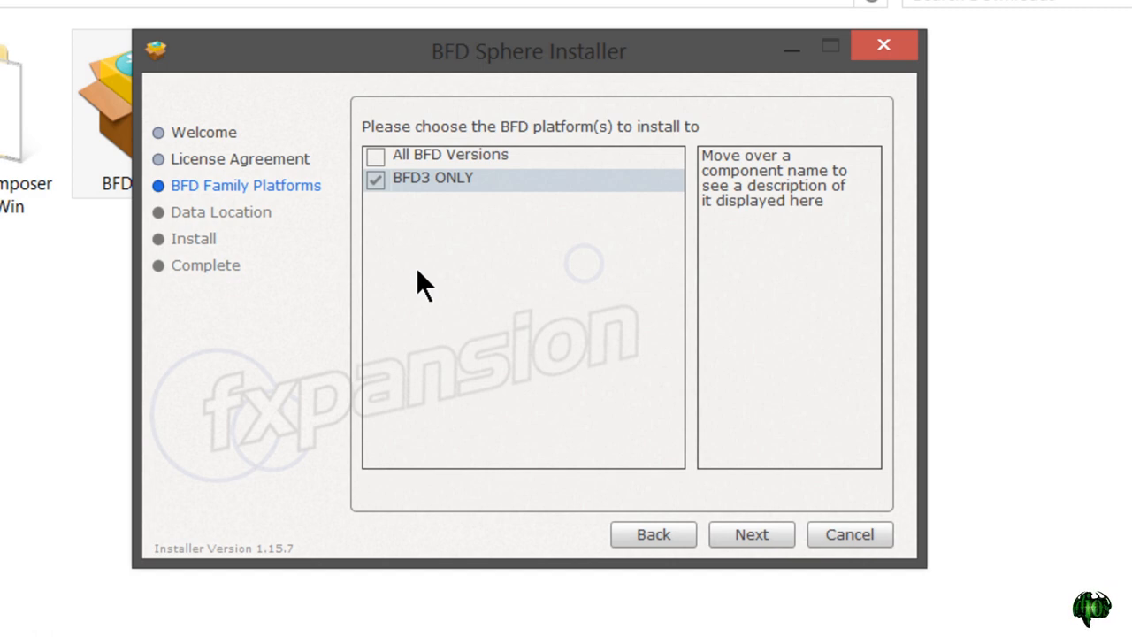
mouse_move(477, 185)
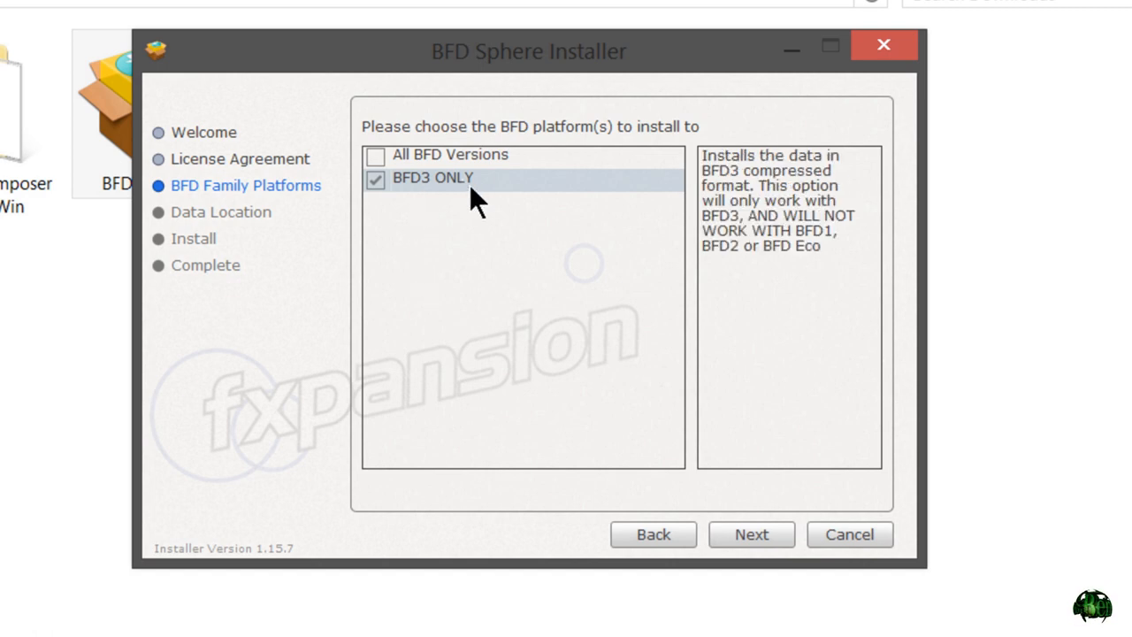
left_click(751, 534)
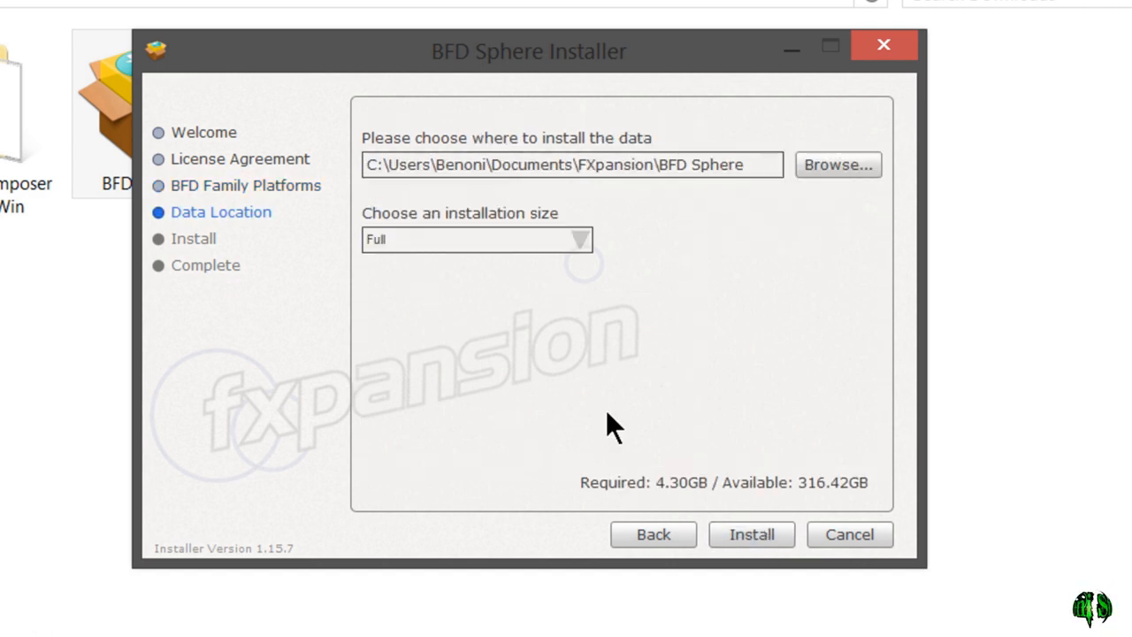
mouse_move(786, 177)
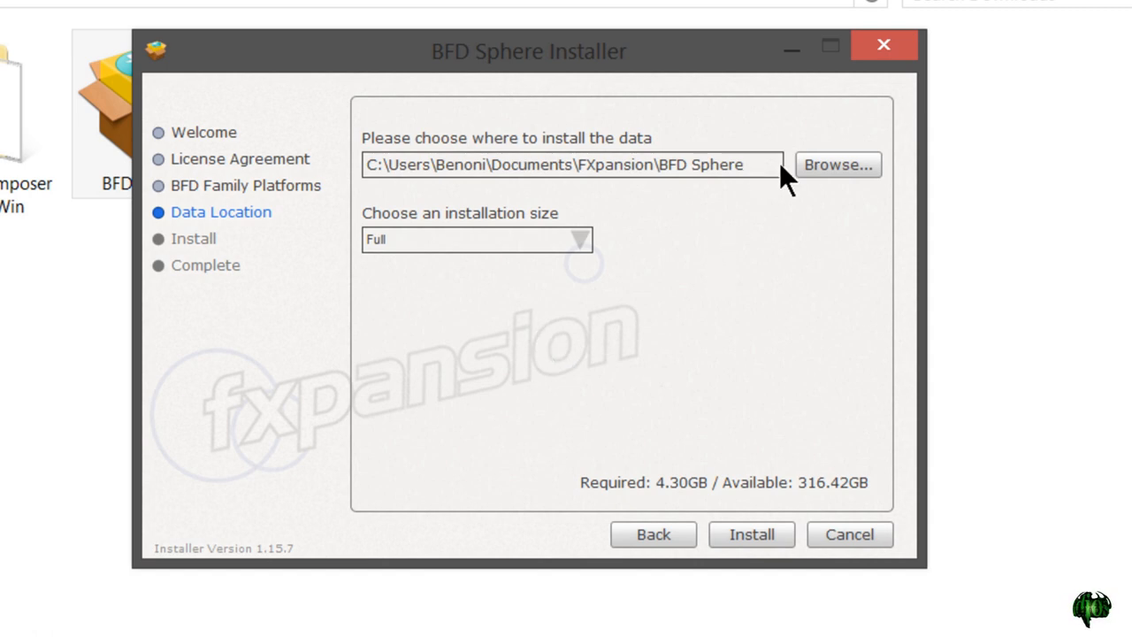
Install BFD Sphere data into E:\FXpansion\BFD Drum Library\BFD Sphere
left_click(836, 165)
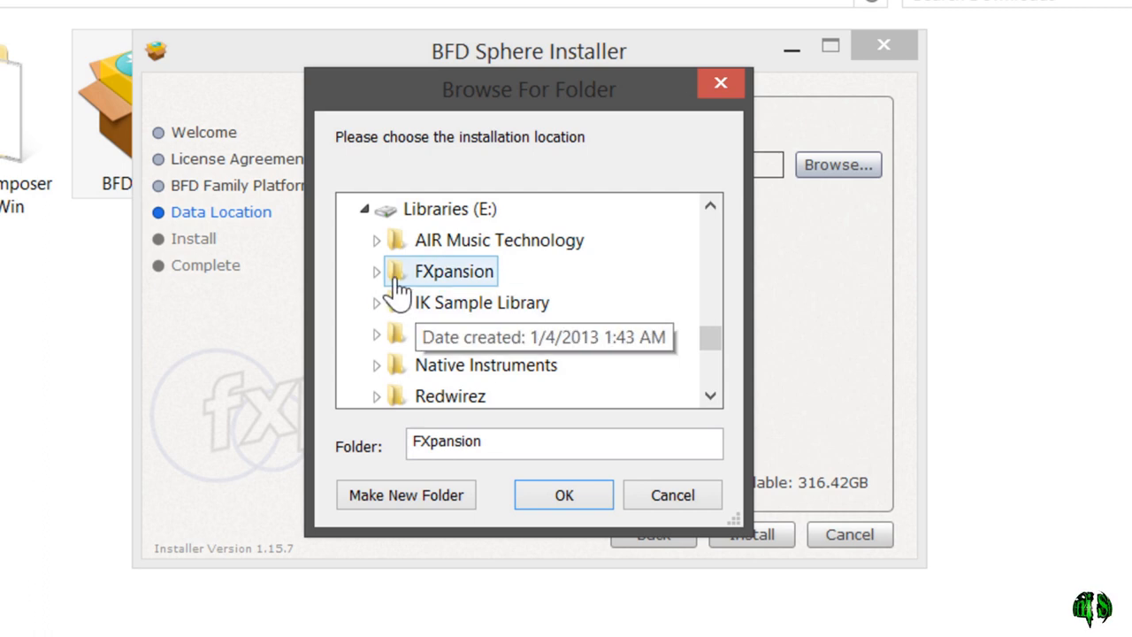
left_click(375, 271)
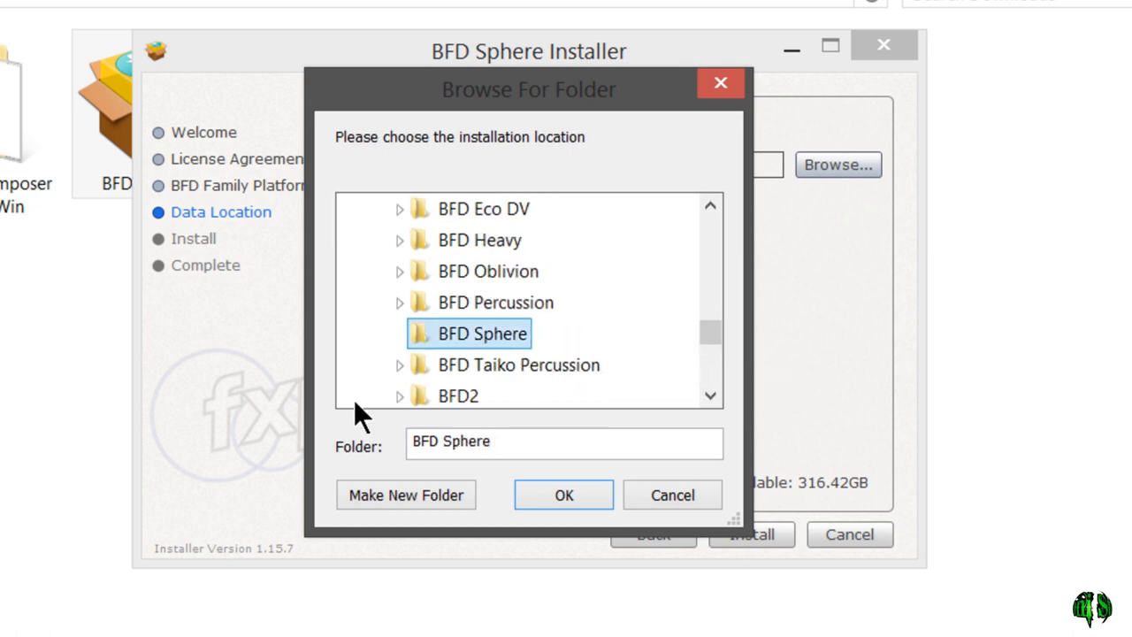
left_click(563, 495)
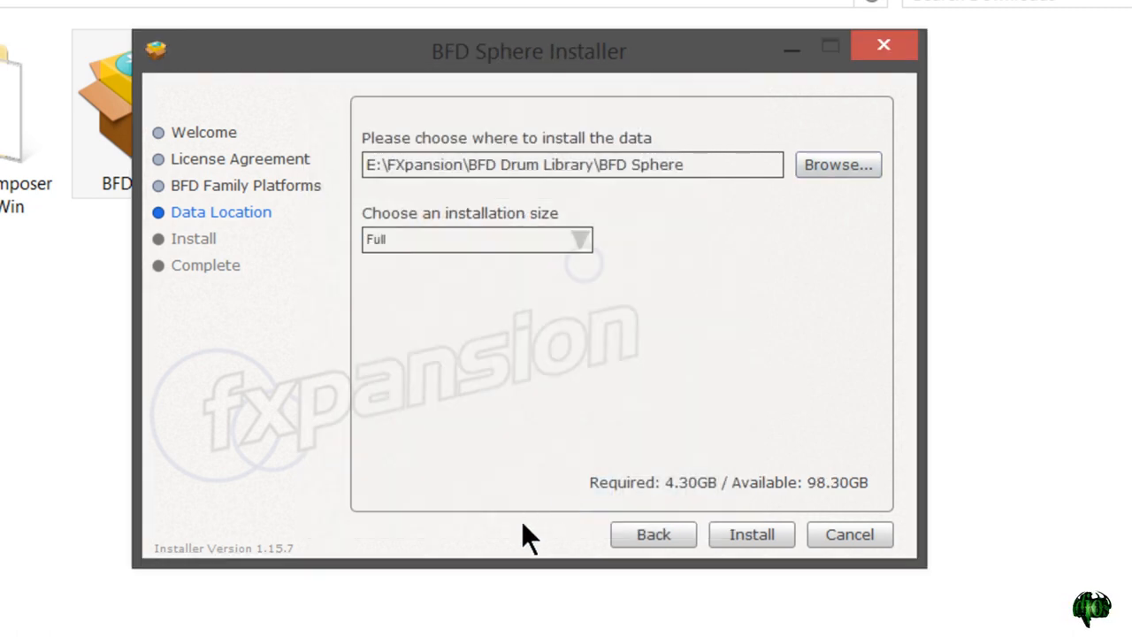
mouse_move(672, 327)
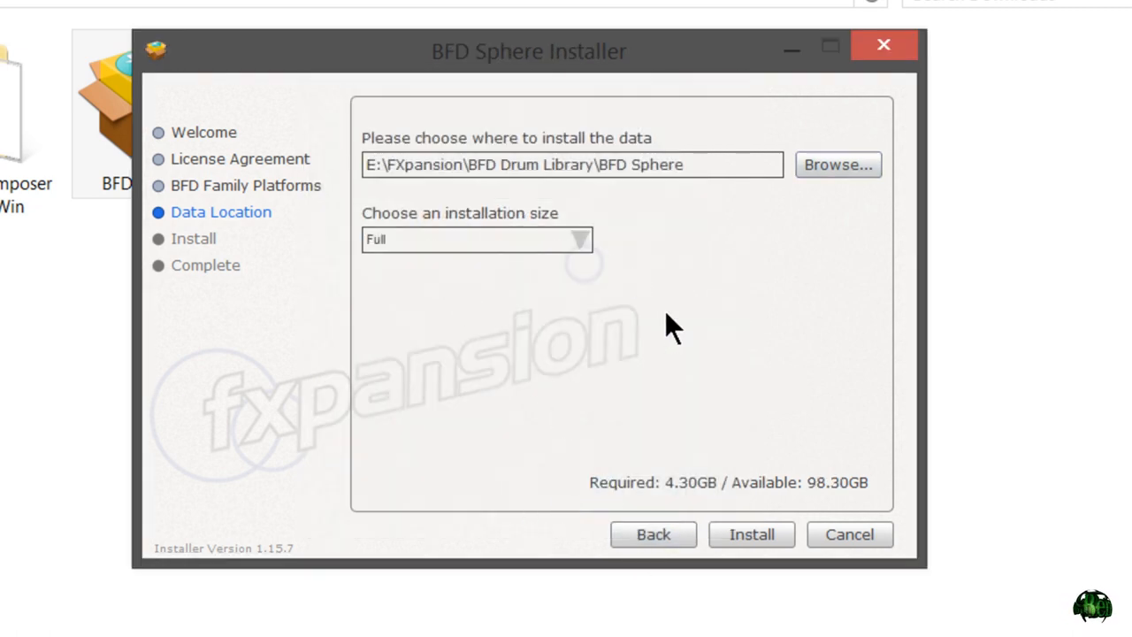
mouse_move(699, 490)
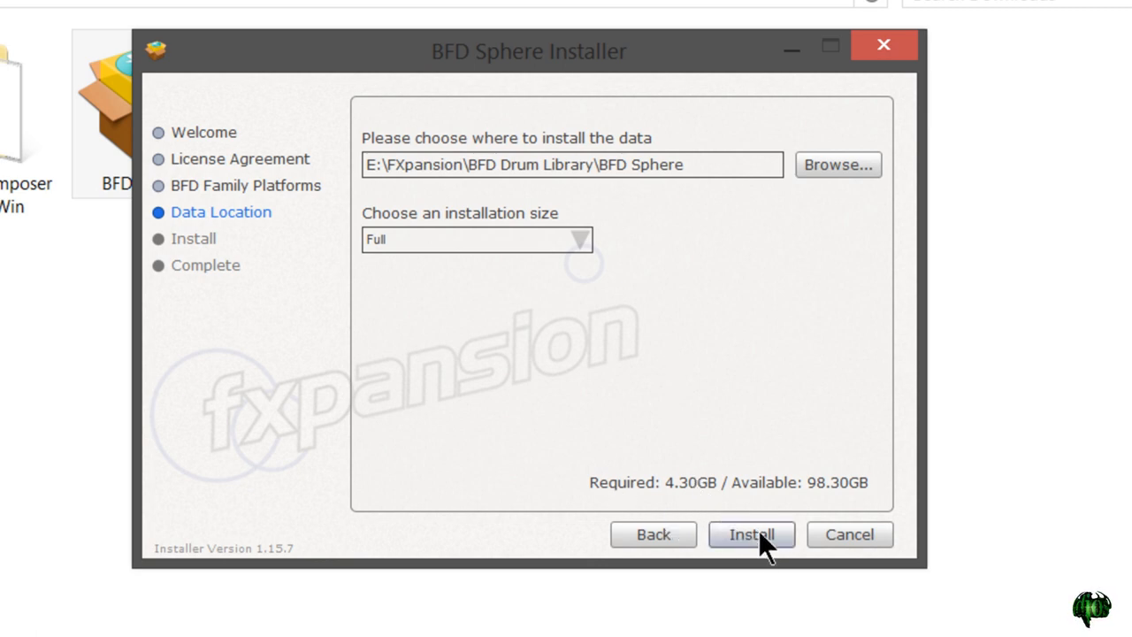
left_click(749, 534)
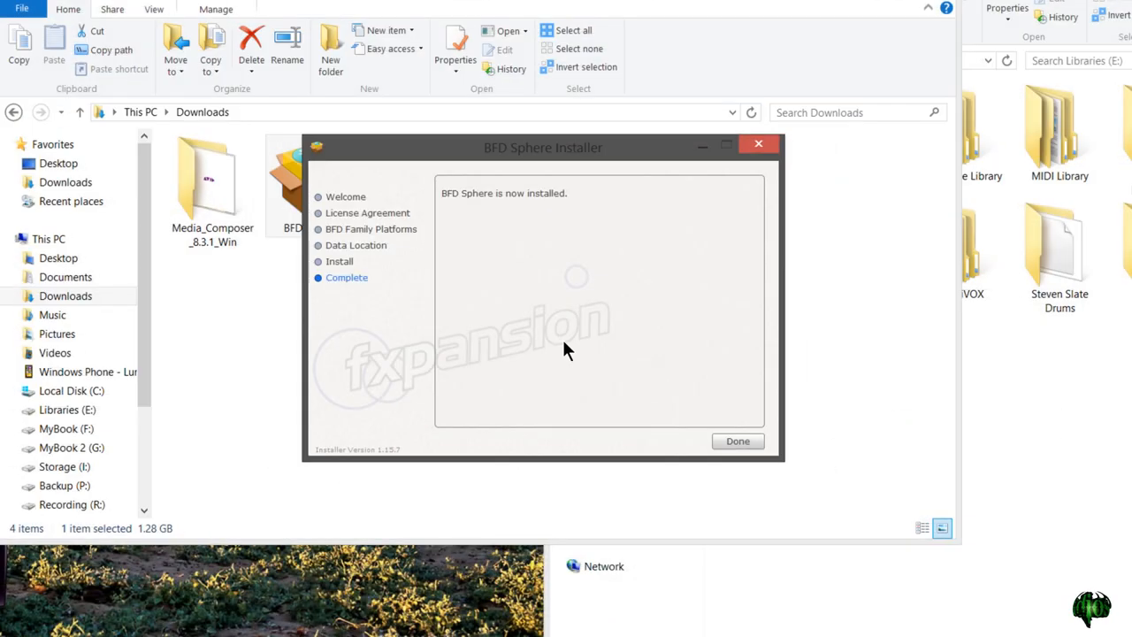
Close the installer and confirm BFD Sphere's Audio folder holds Sphere Processed and Sphere RAW
left_click(737, 440)
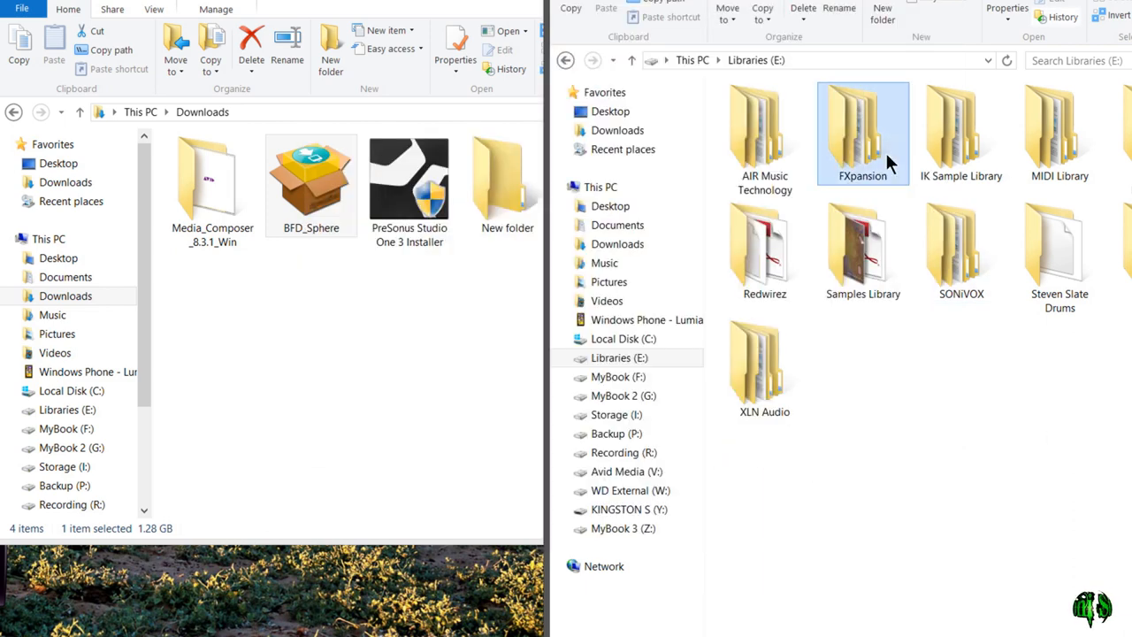
double_click(862, 133)
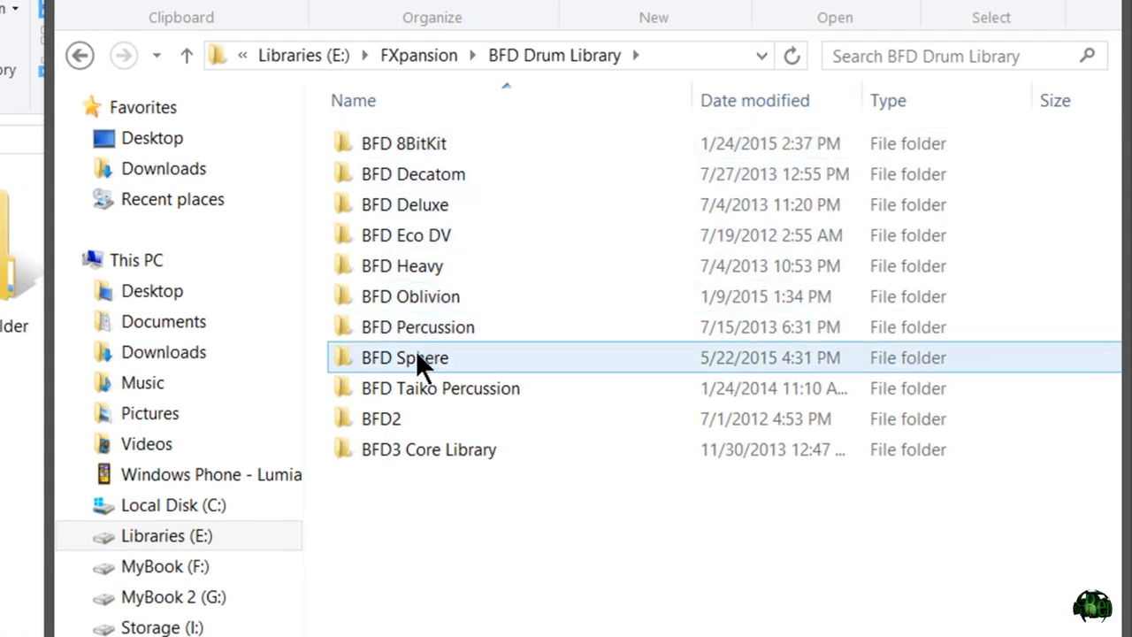
mouse_move(427, 370)
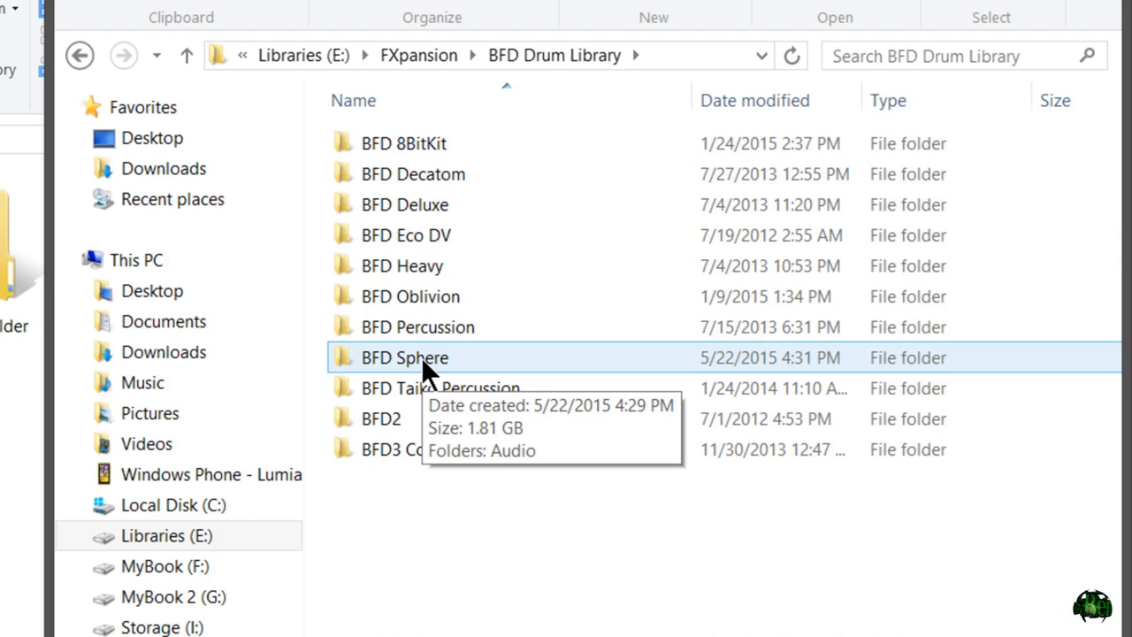
double_click(404, 357)
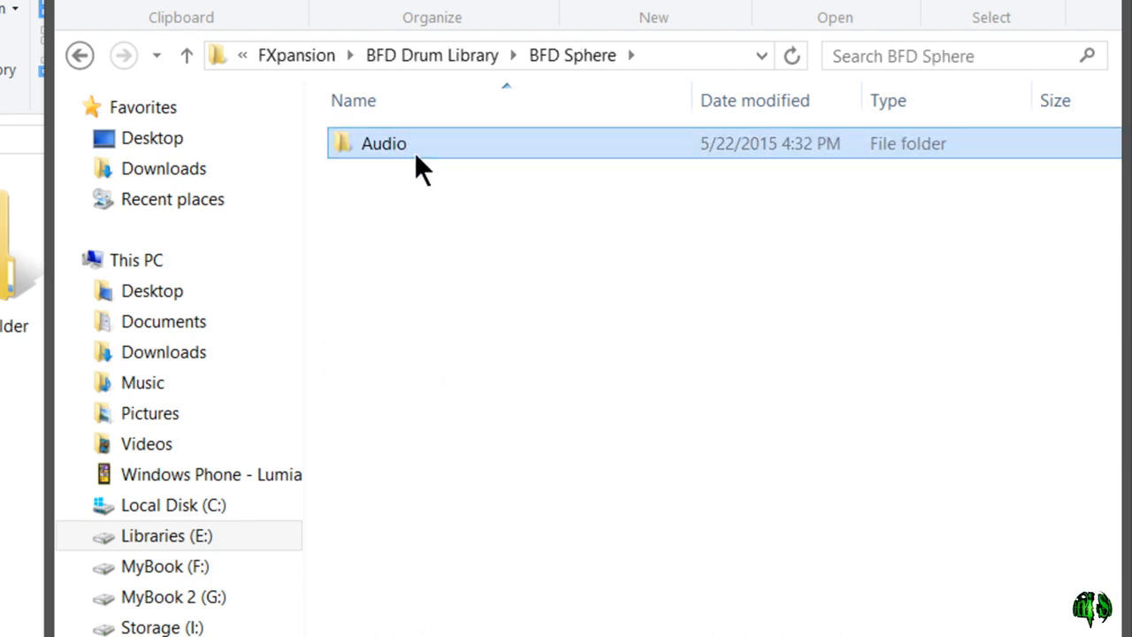
double_click(383, 143)
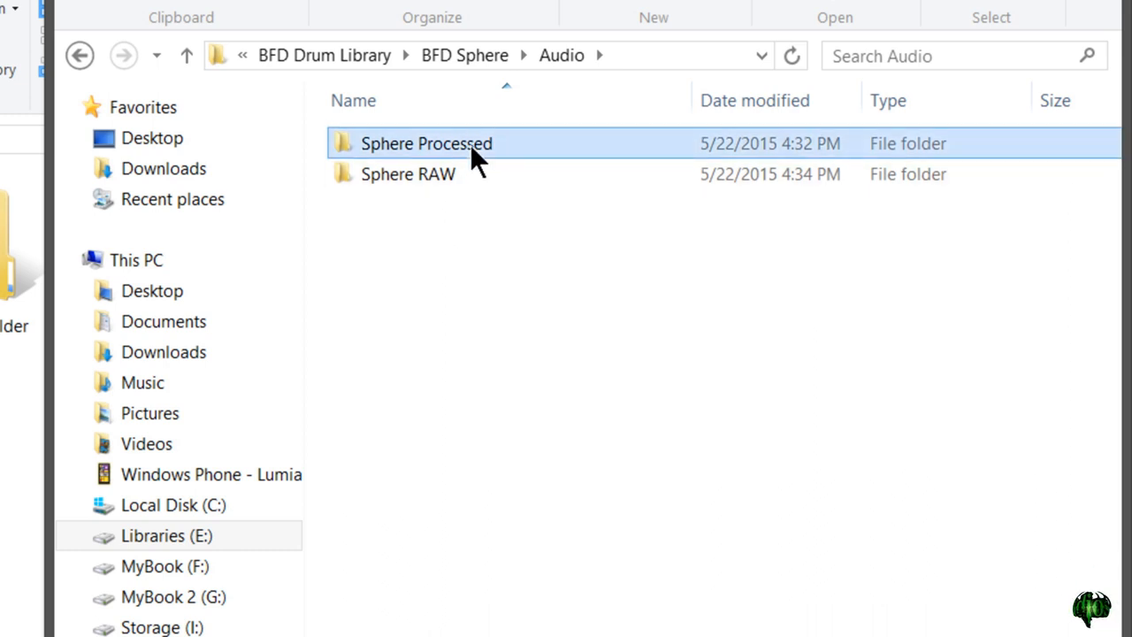
left_click(80, 55)
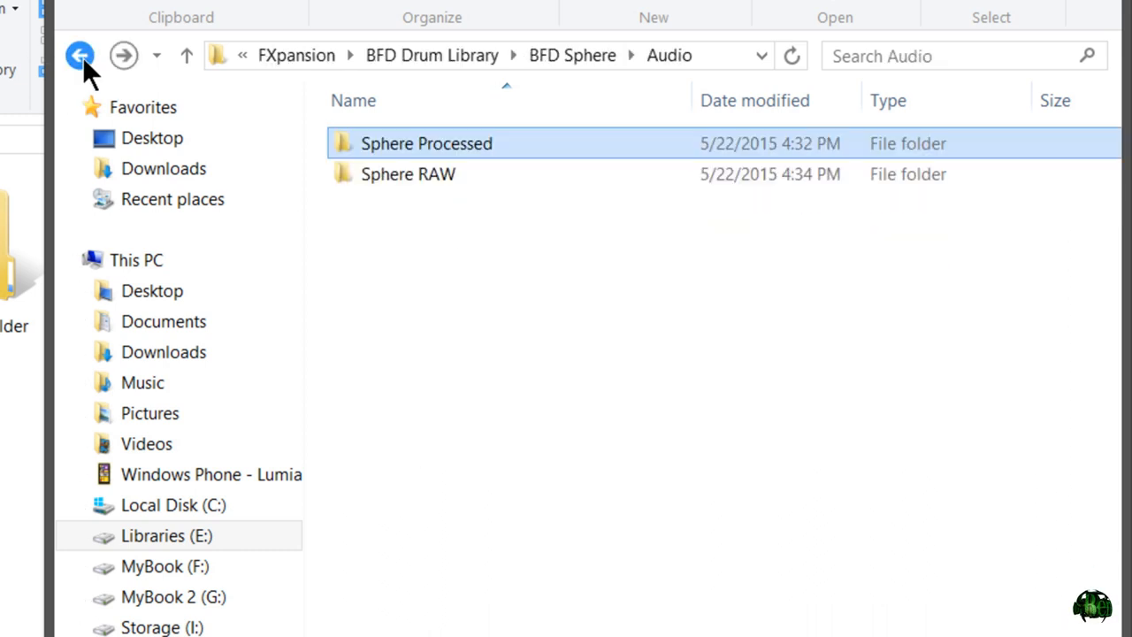
left_click(80, 55)
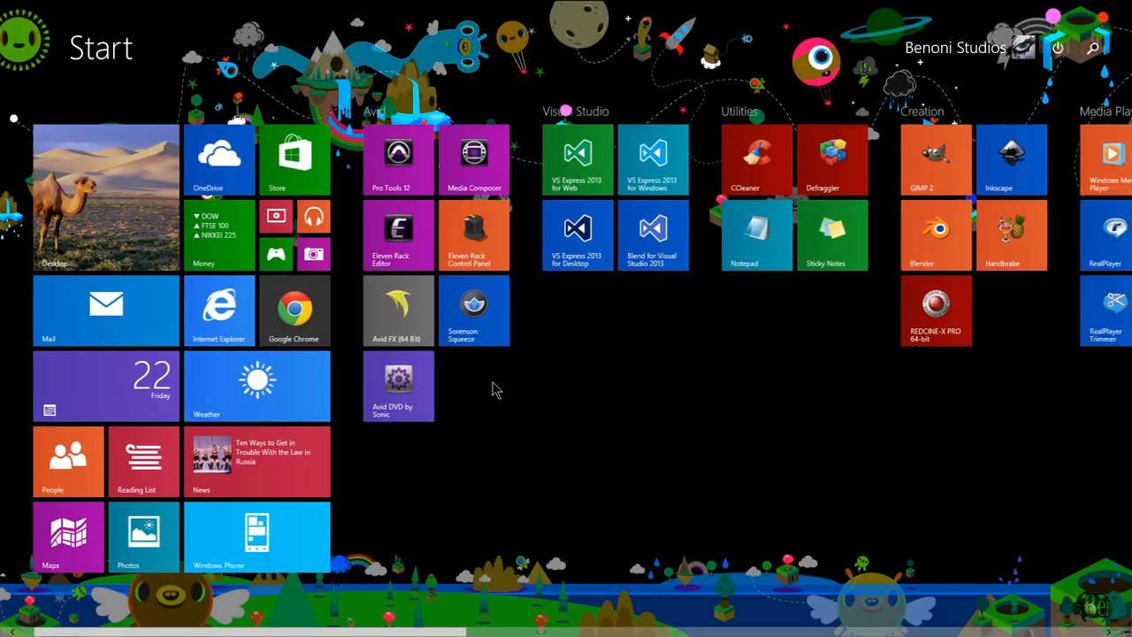
Launch BFD3 from the Fxpansion group on the Start screen
scroll("right", 3)
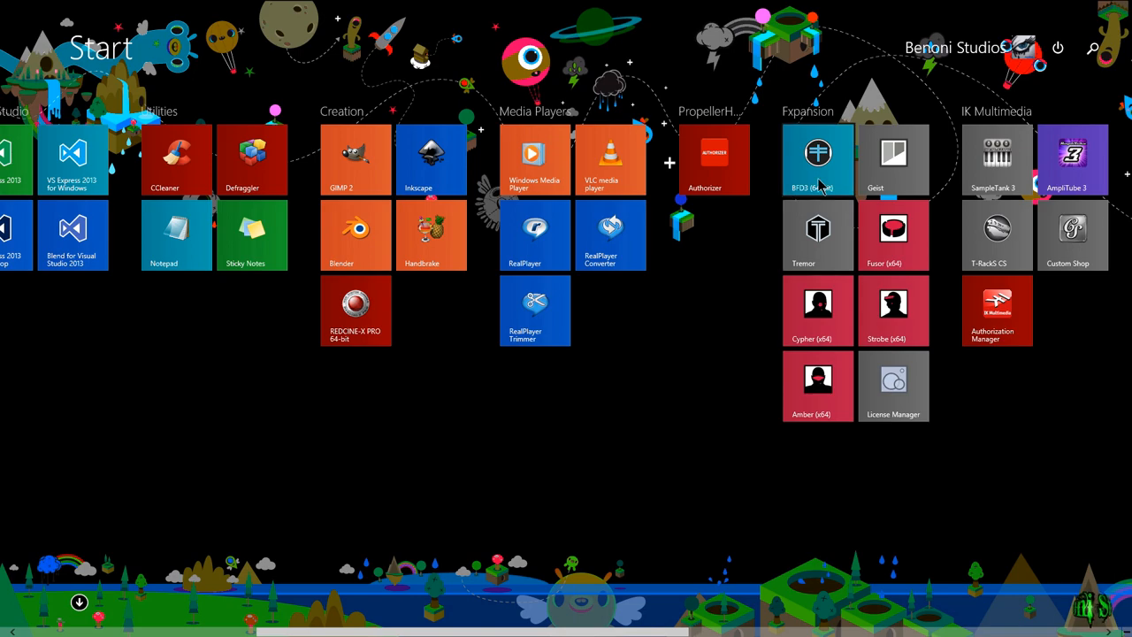
left_click(817, 152)
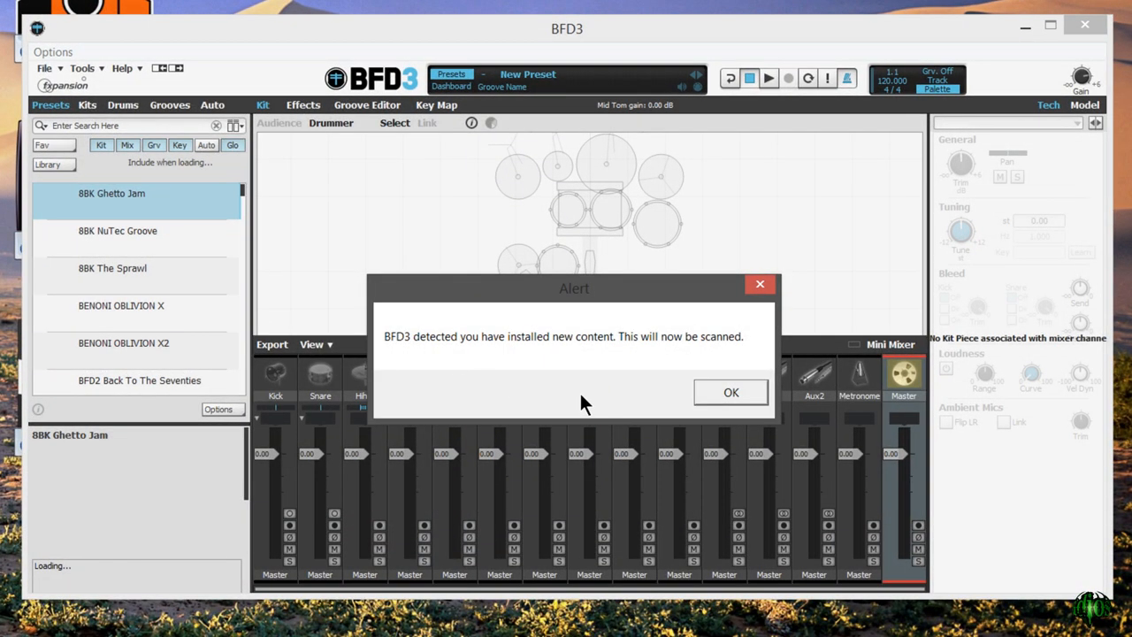
Dismiss the content-scan alert, log in to License Manager, and start authorizing FXTES
left_click(731, 391)
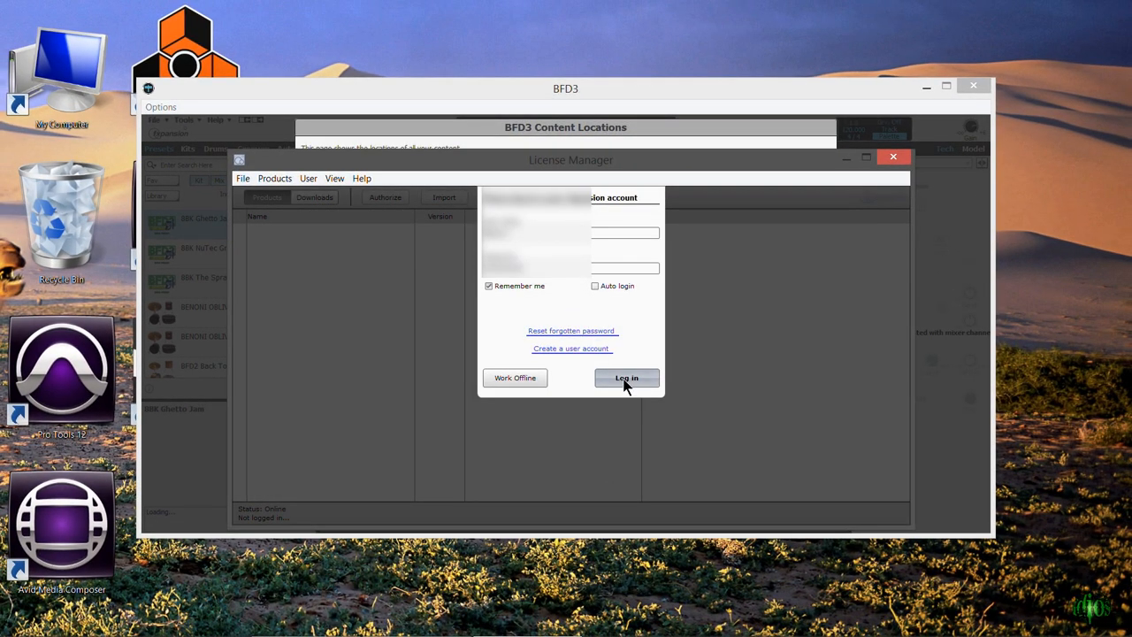
left_click(626, 377)
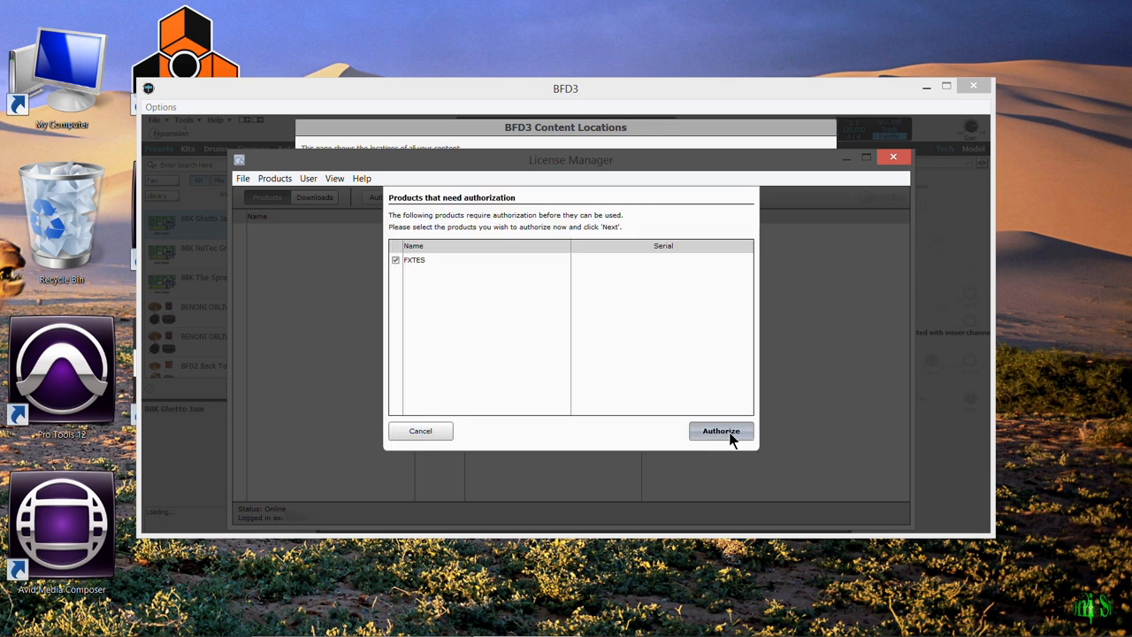
mouse_move(570, 449)
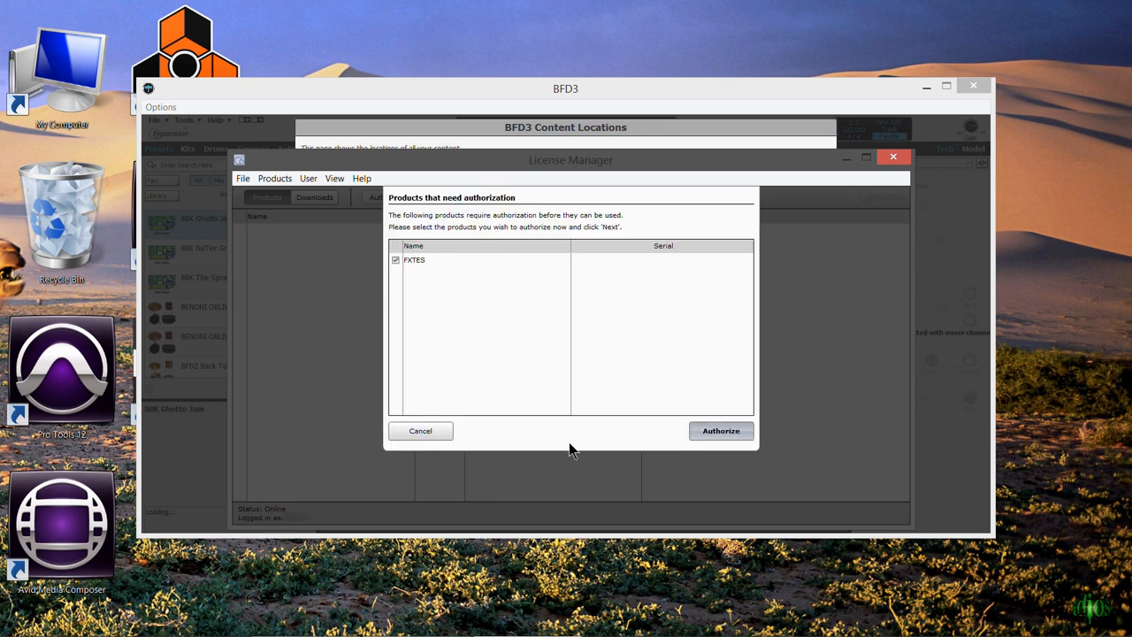
left_click(721, 431)
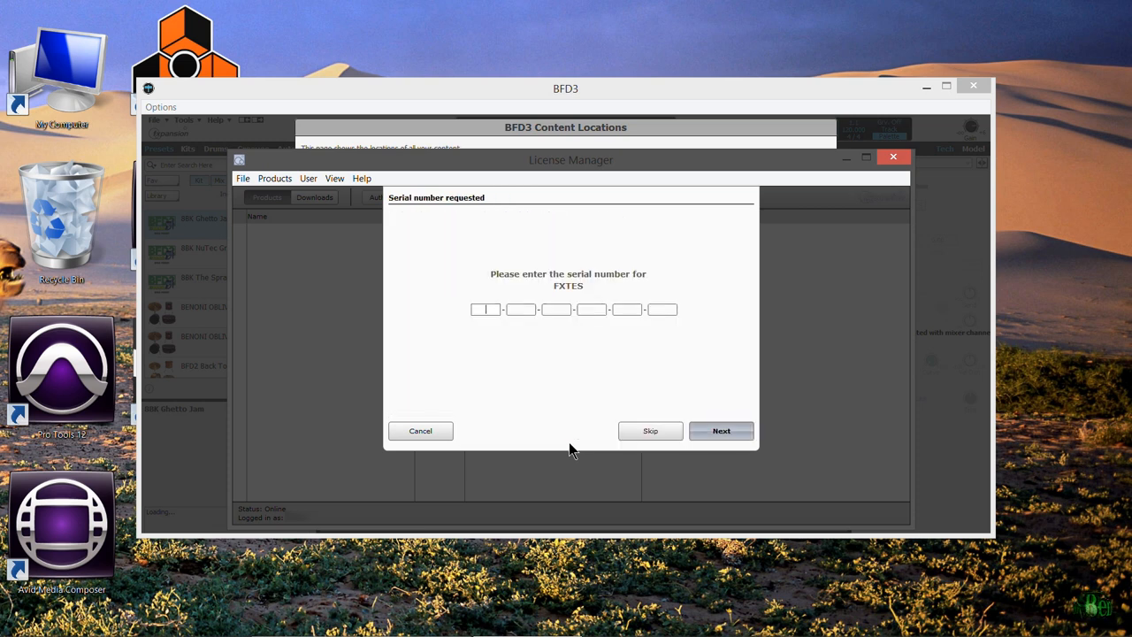
mouse_move(509, 369)
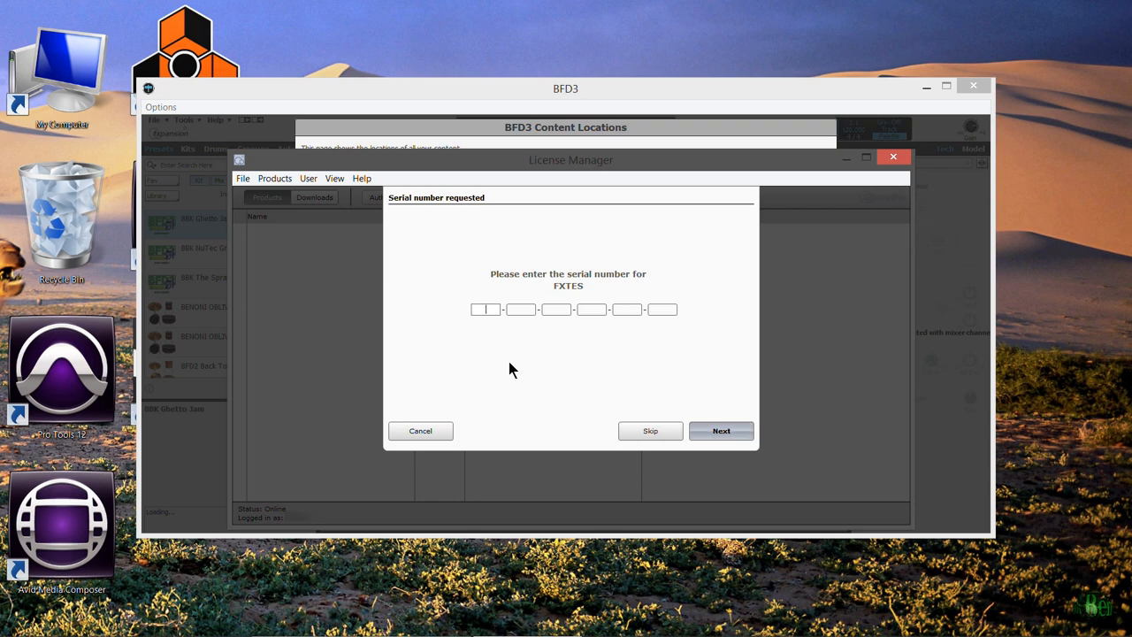
type("FX")
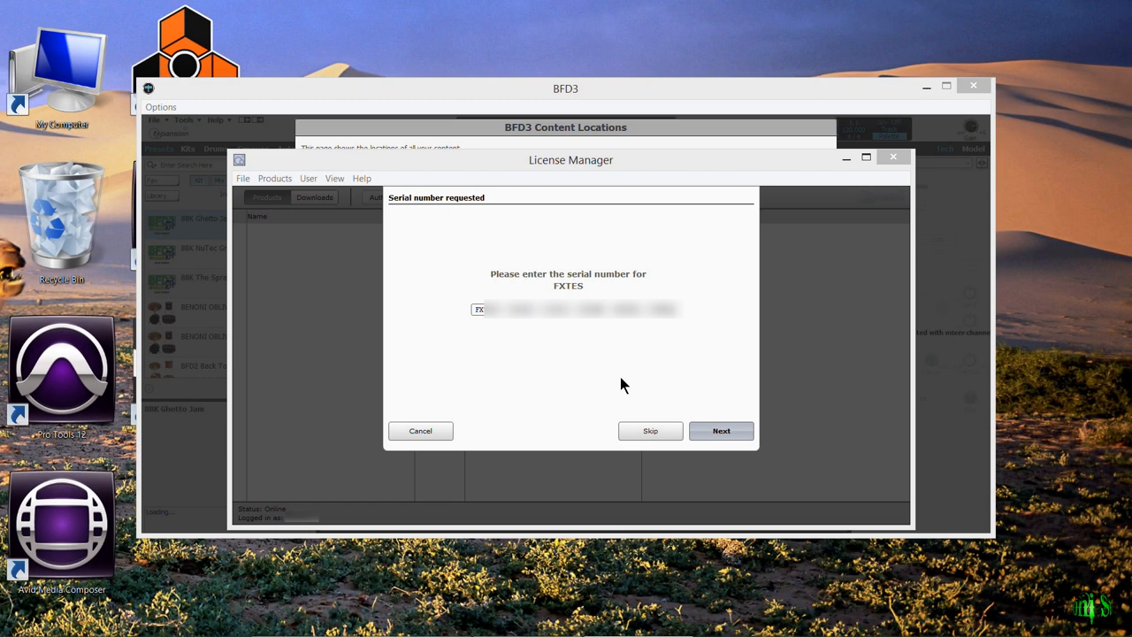
left_click(721, 430)
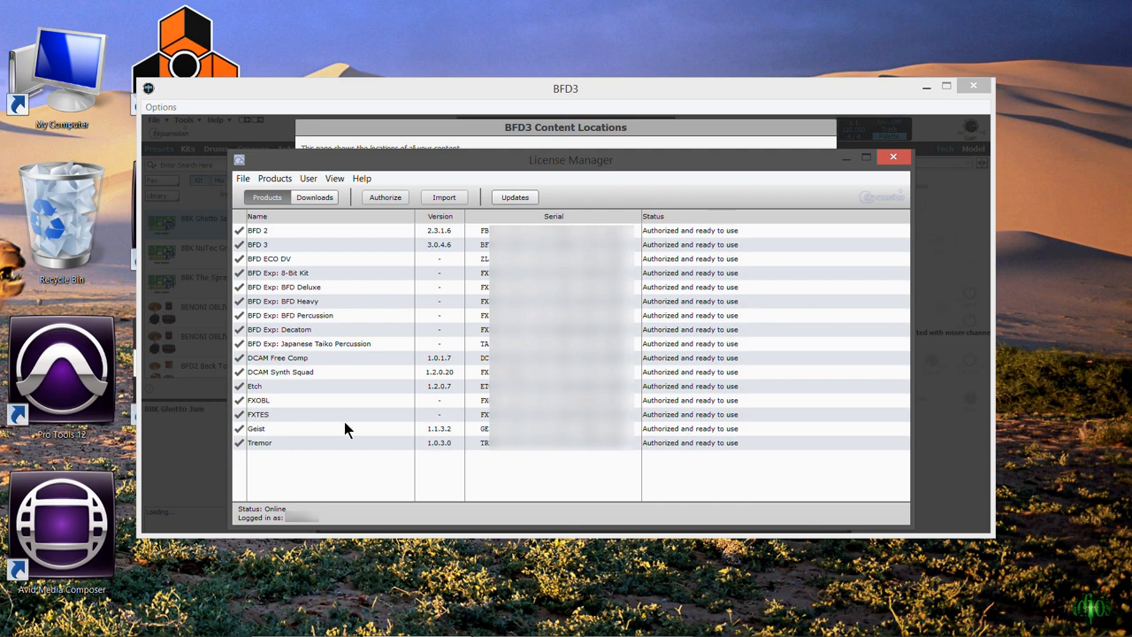
mouse_move(303, 315)
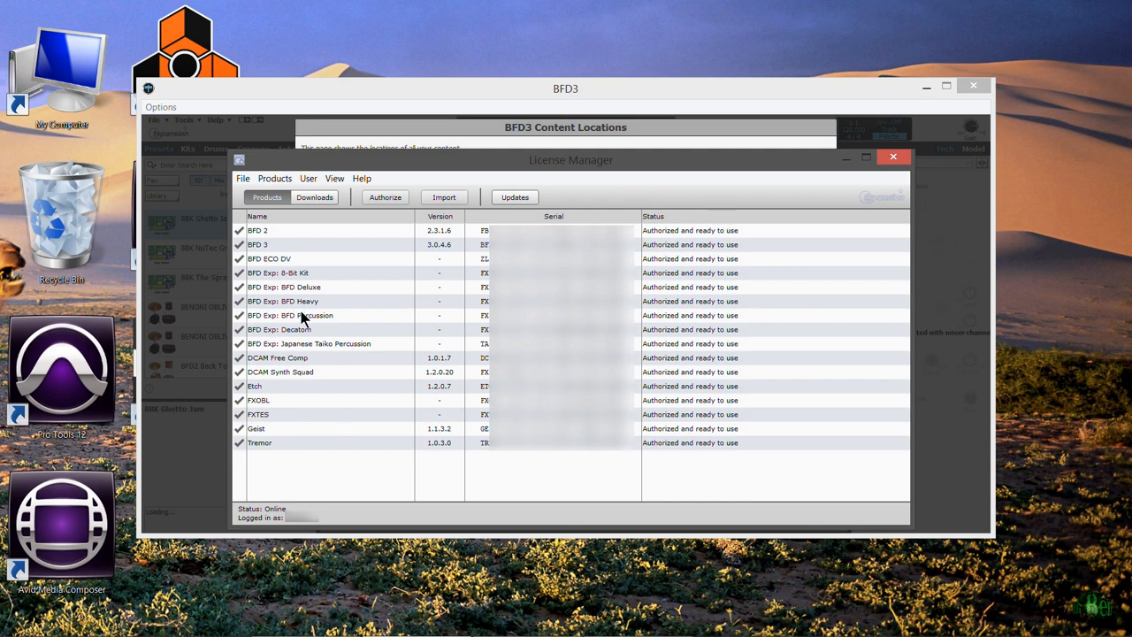
left_click(892, 157)
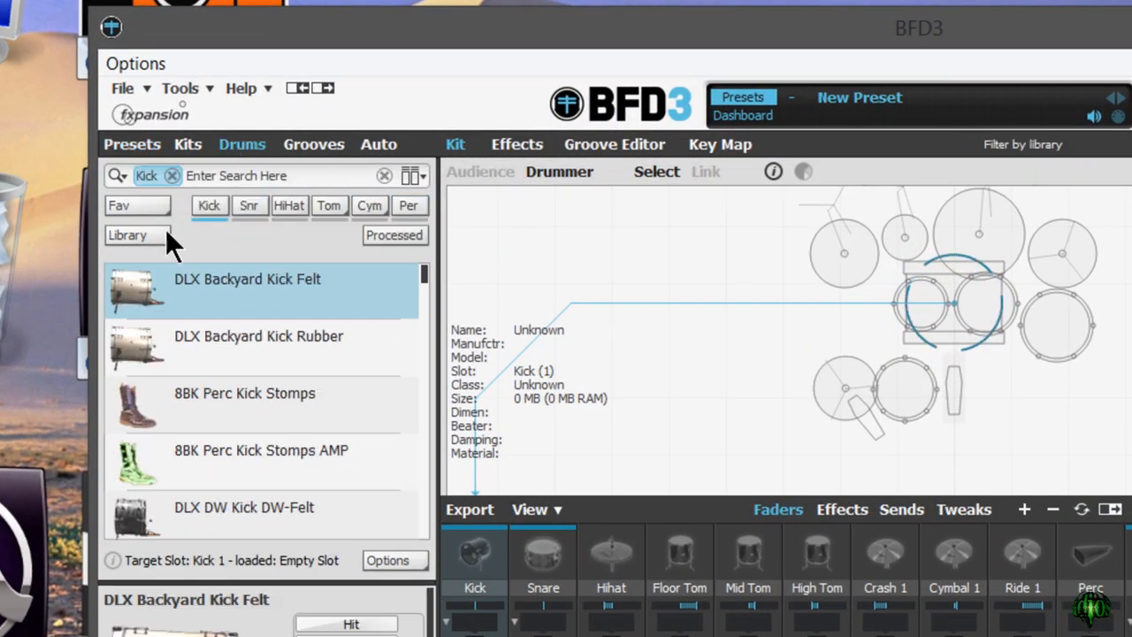
left_click(127, 234)
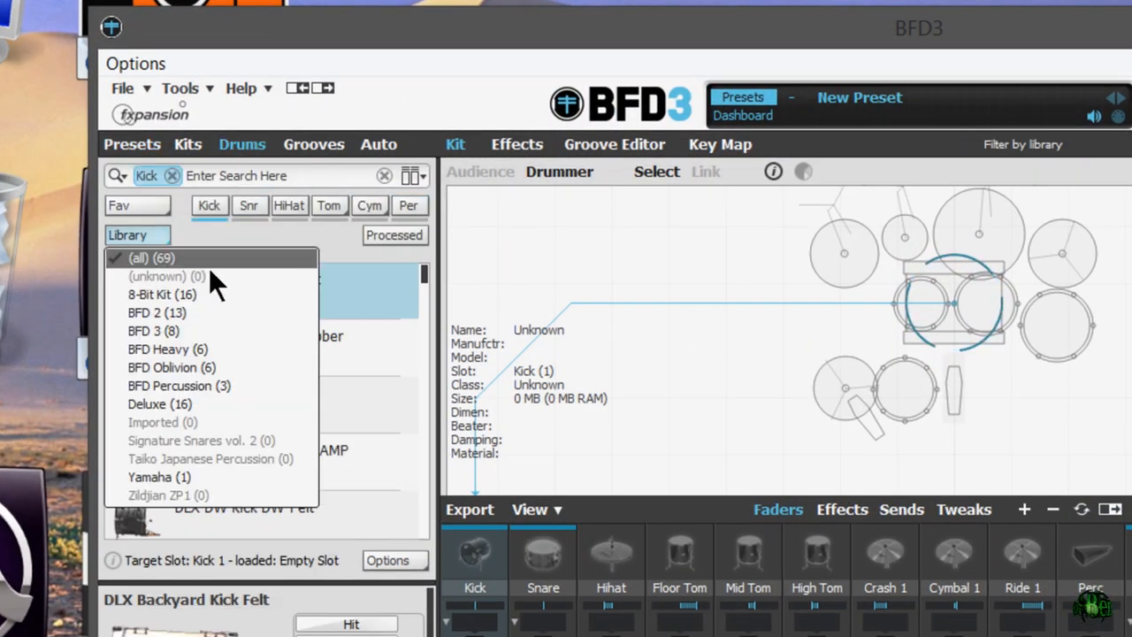
left_click(181, 88)
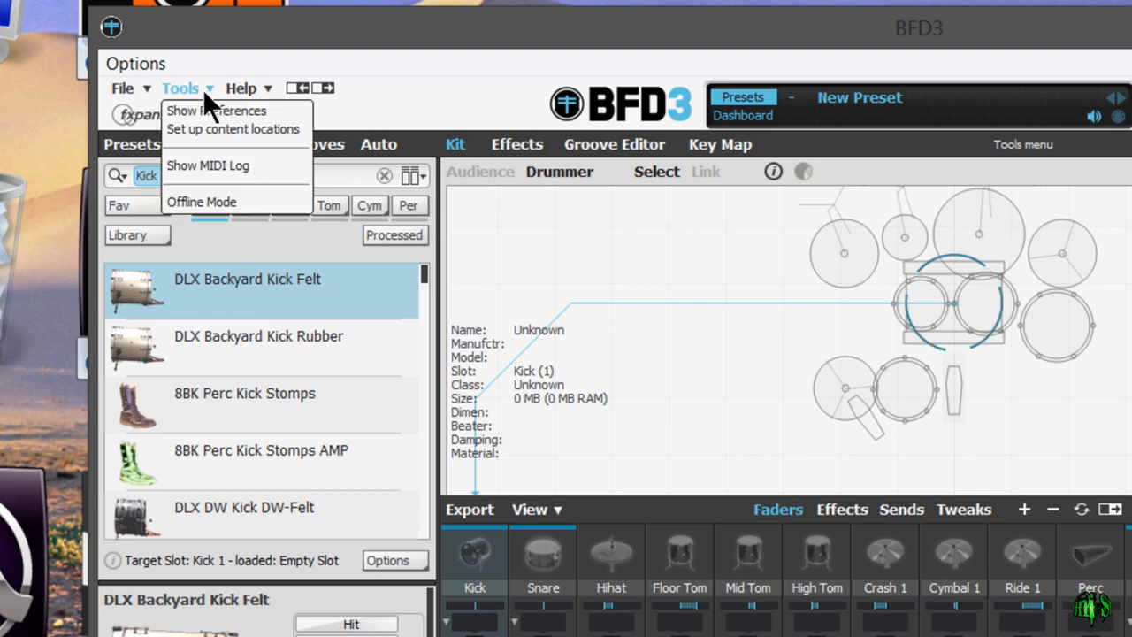
left_click(233, 129)
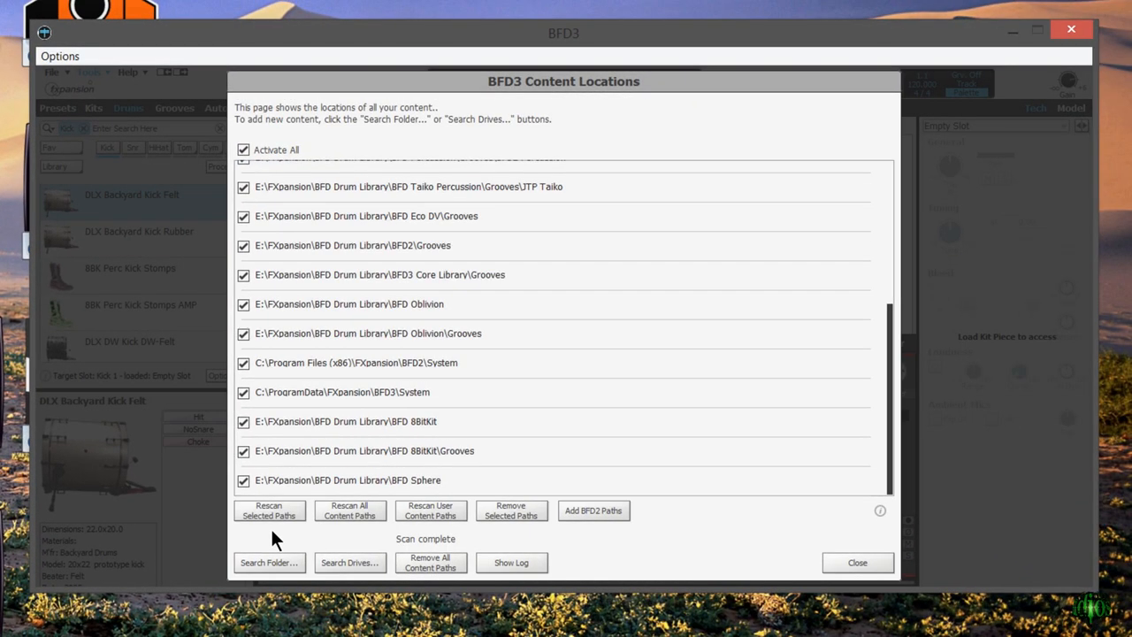
left_click(855, 562)
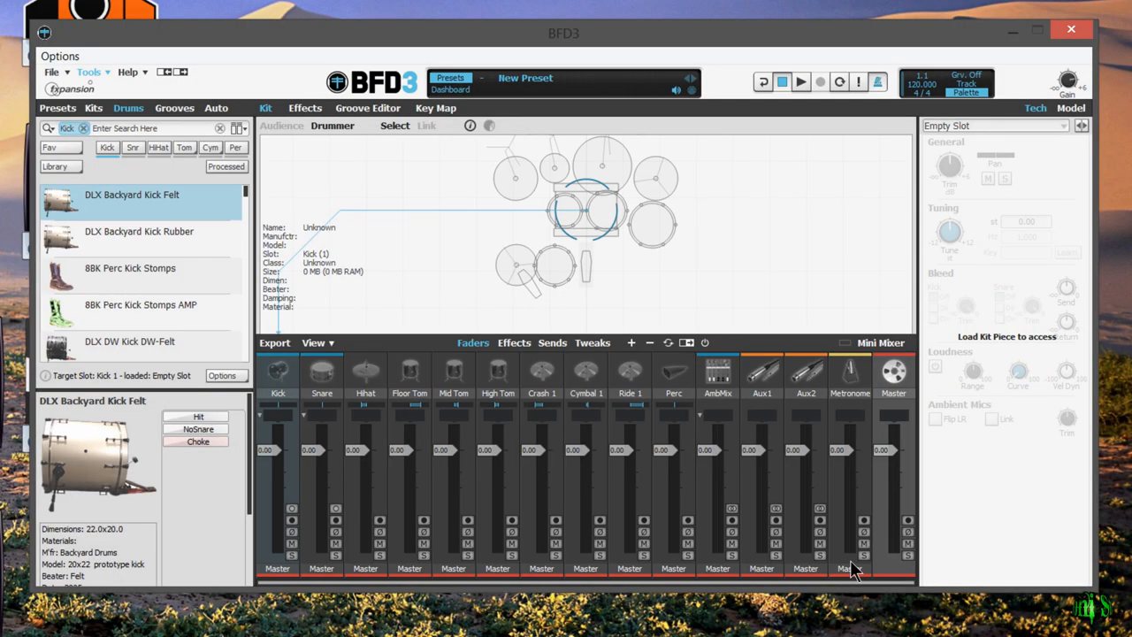
Filter the Drums library to BFD Sphere and list its snares and toms
left_click(92, 107)
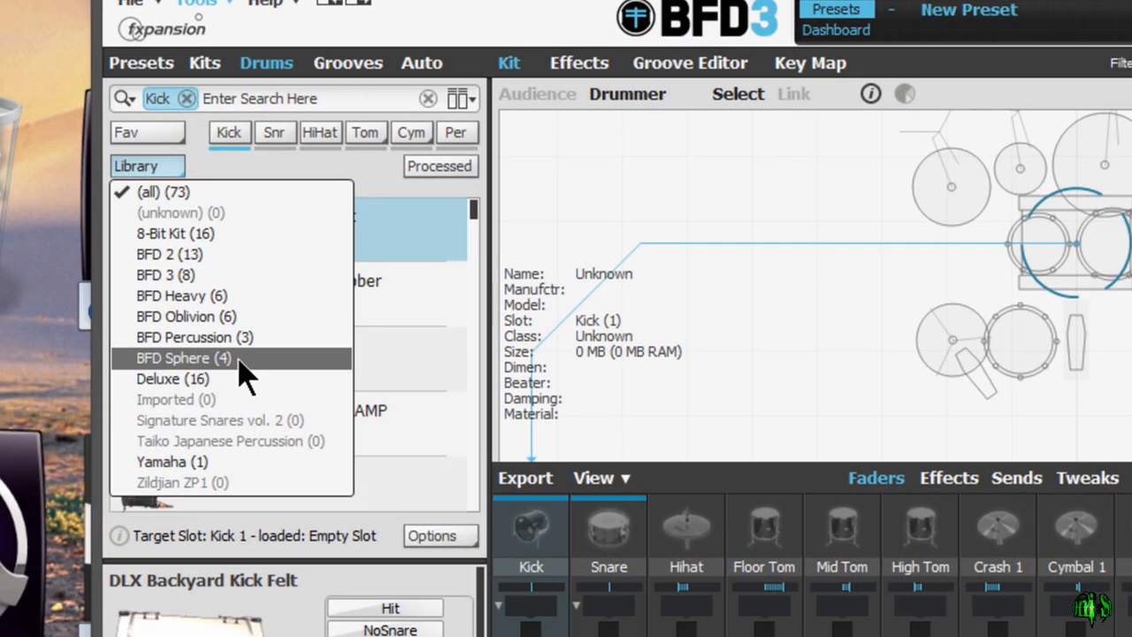
left_click(182, 357)
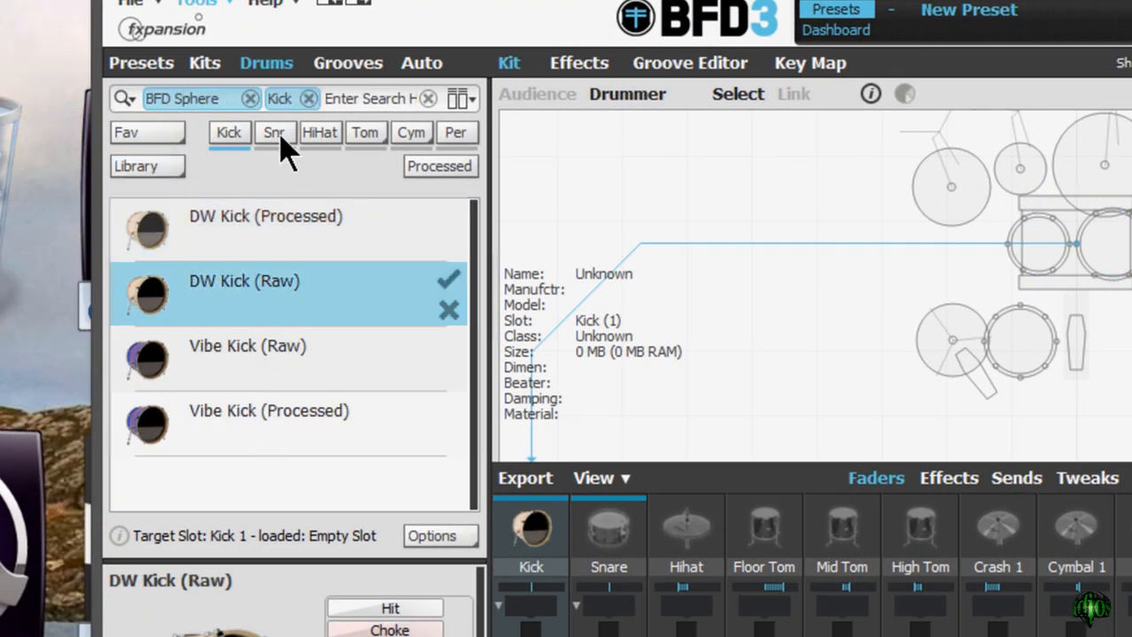
left_click(275, 131)
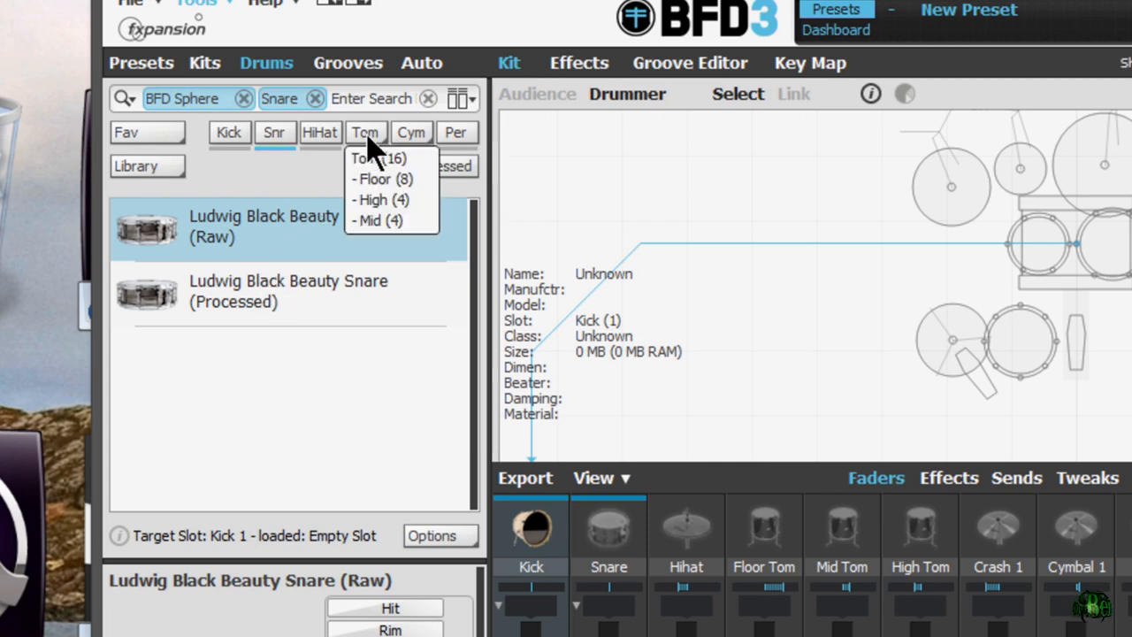
left_click(320, 132)
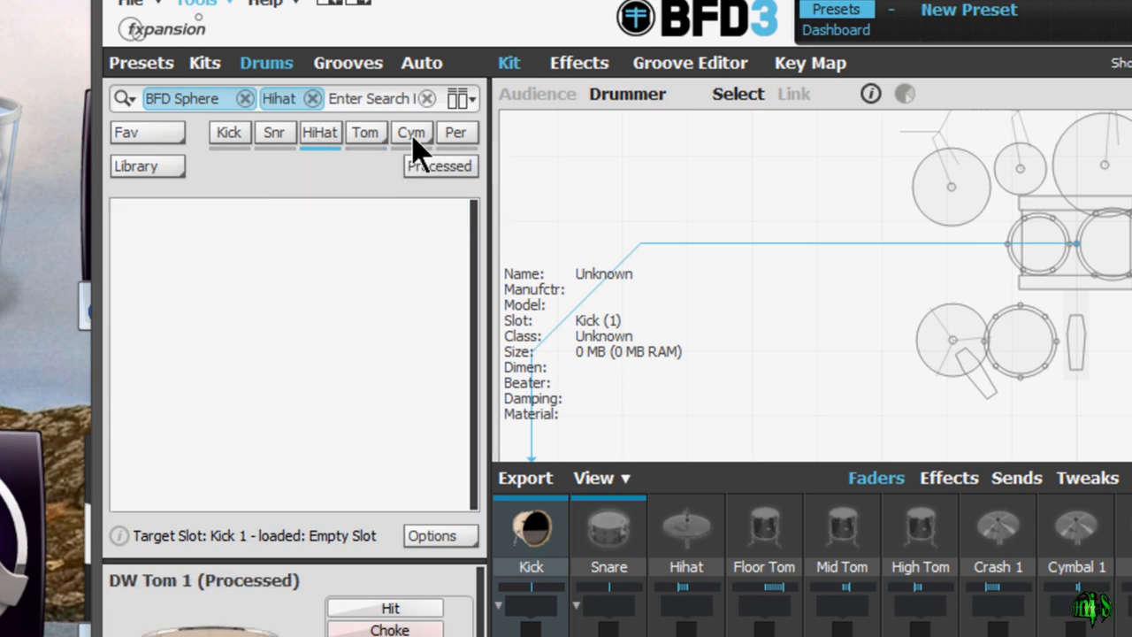
Browse the BFD Sphere kicks, snares and toms again
left_click(229, 132)
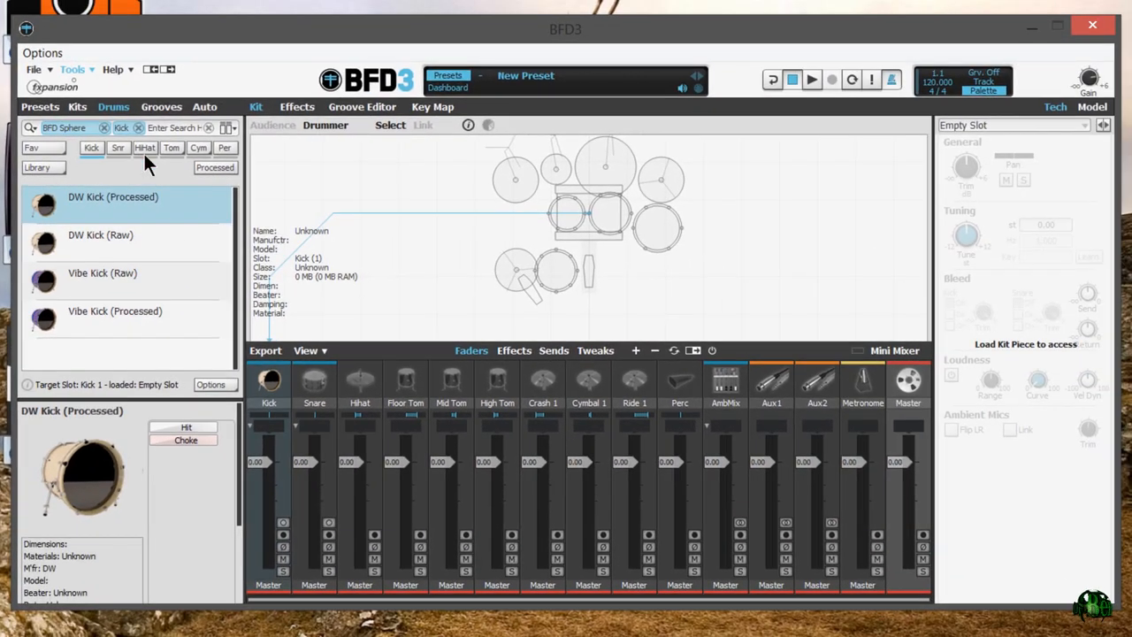
left_click(199, 148)
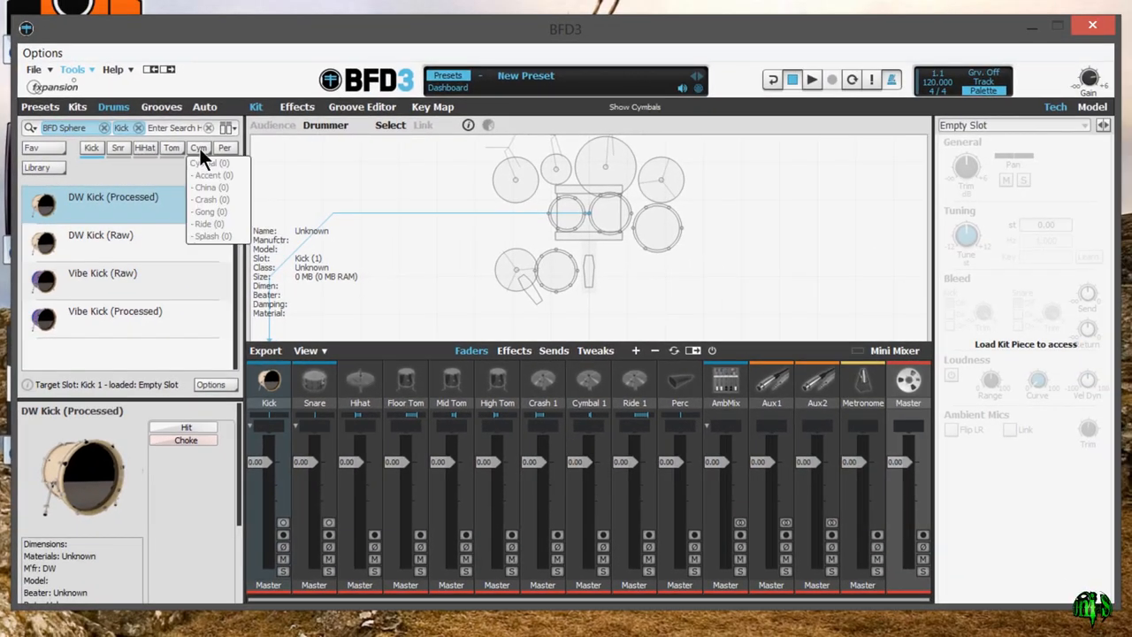
left_click(117, 148)
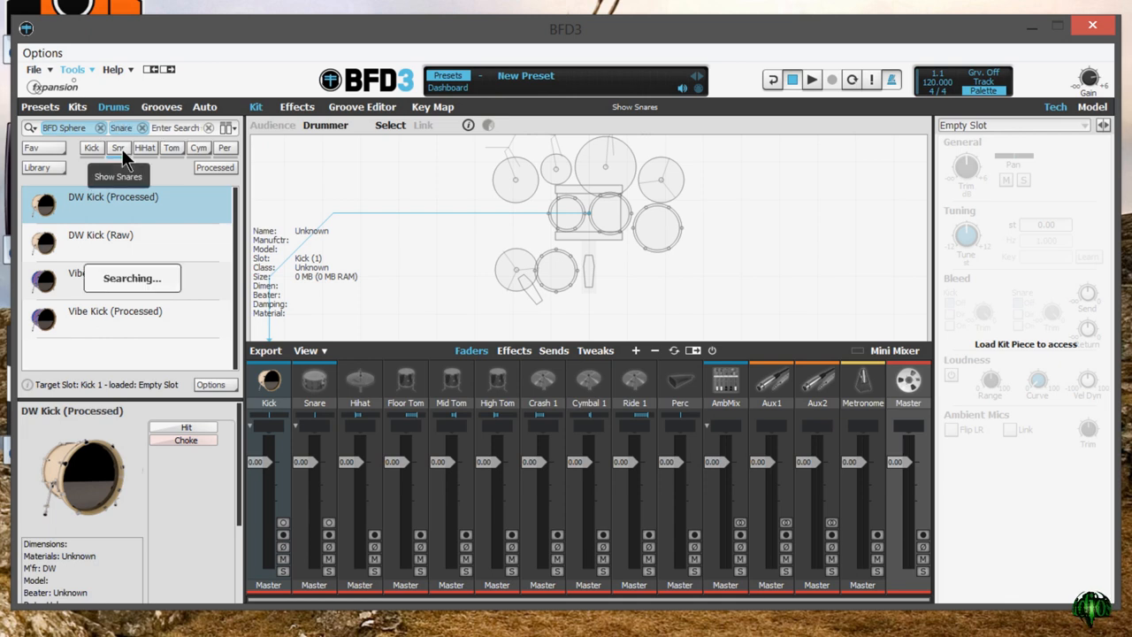
left_click(172, 147)
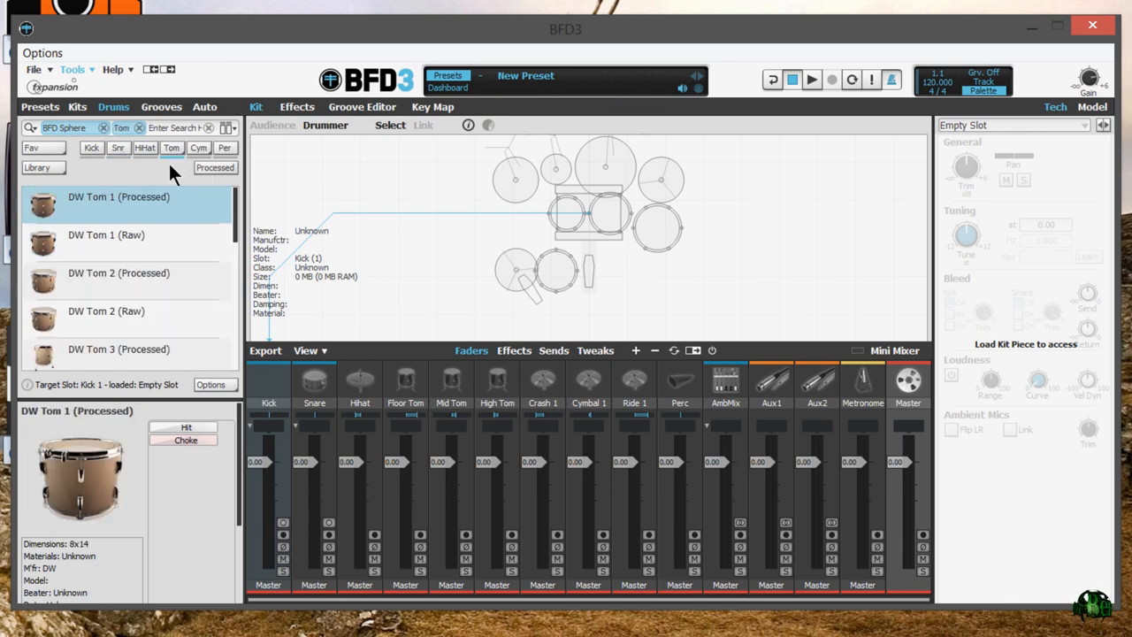